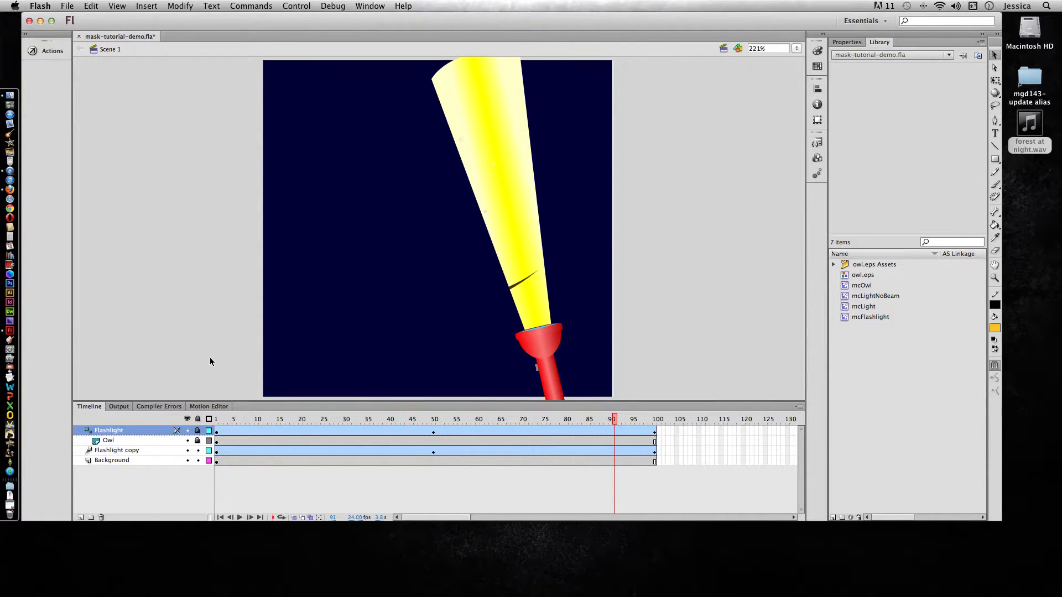
pyautogui.moveTo(288, 134)
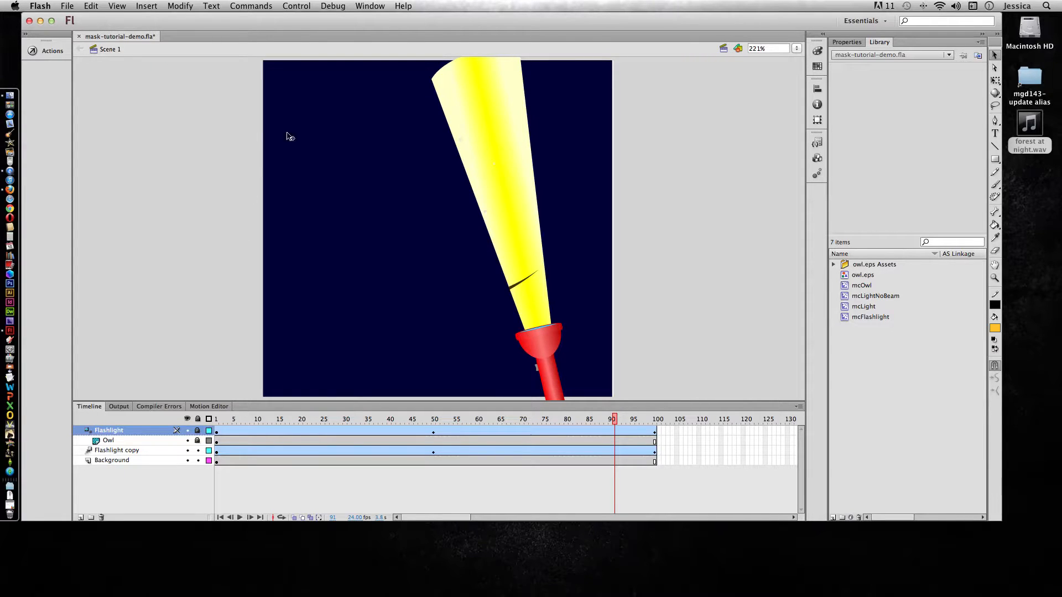
# - Open Flash's built-in sound library, enlarge it, and preview the first ambience sound
pyautogui.click(370, 6)
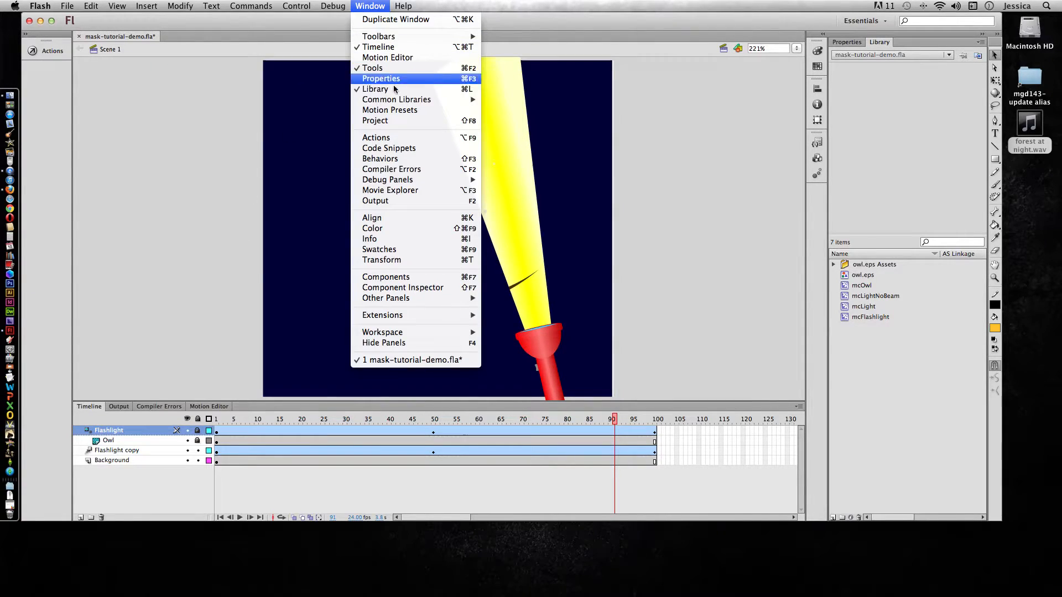
pyautogui.moveTo(396, 99)
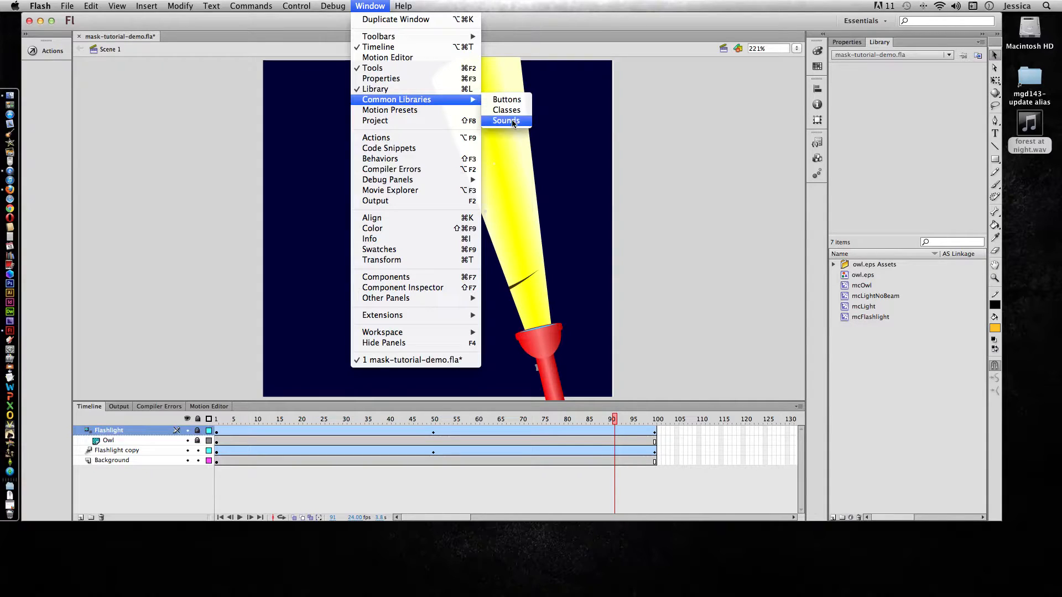
pyautogui.click(506, 120)
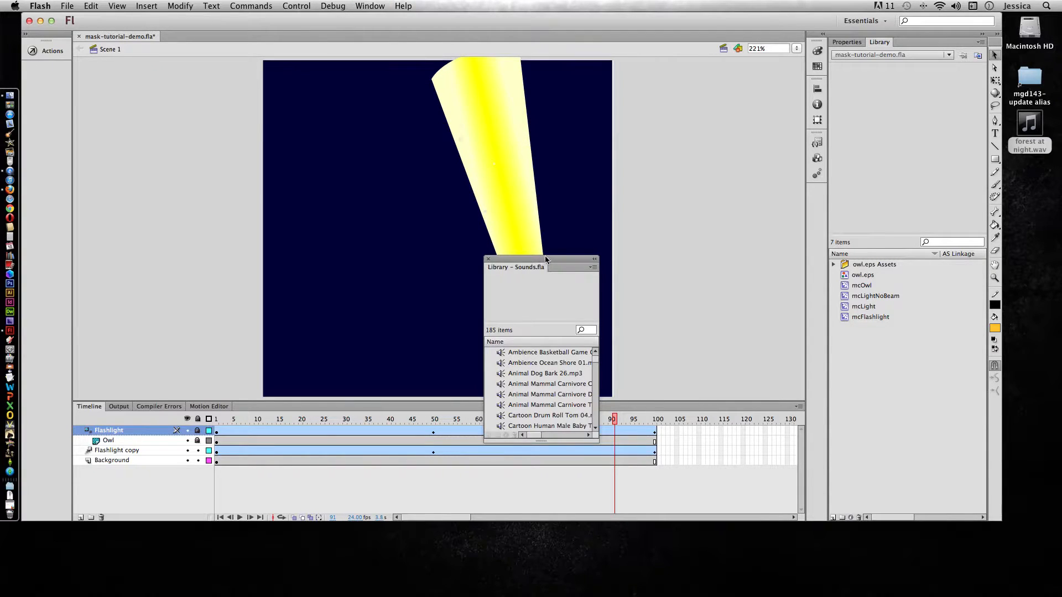
pyautogui.moveTo(516, 266); pyautogui.dragTo(546, 42)
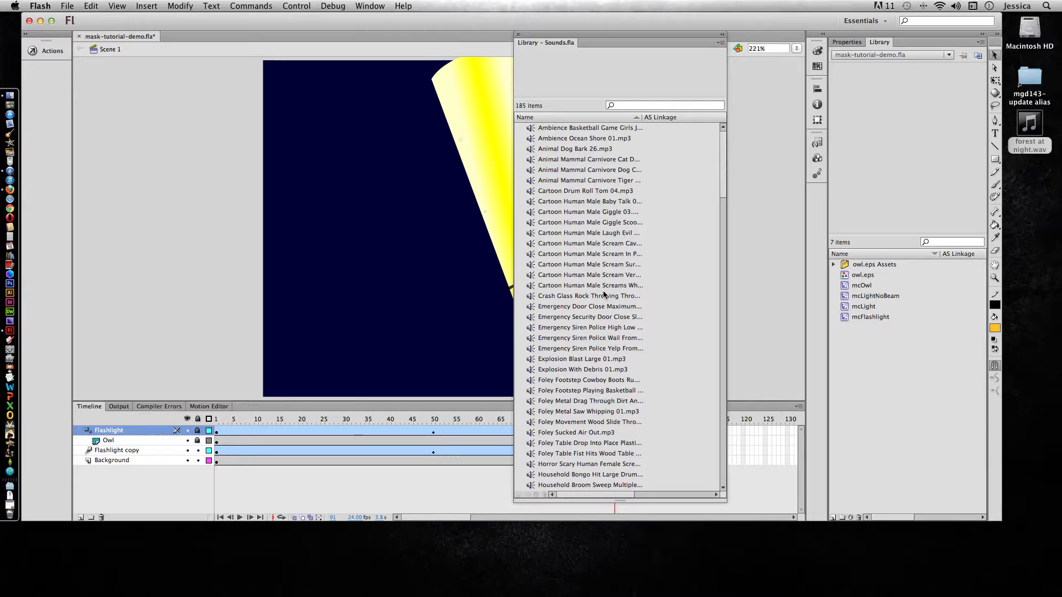
pyautogui.click(590, 127)
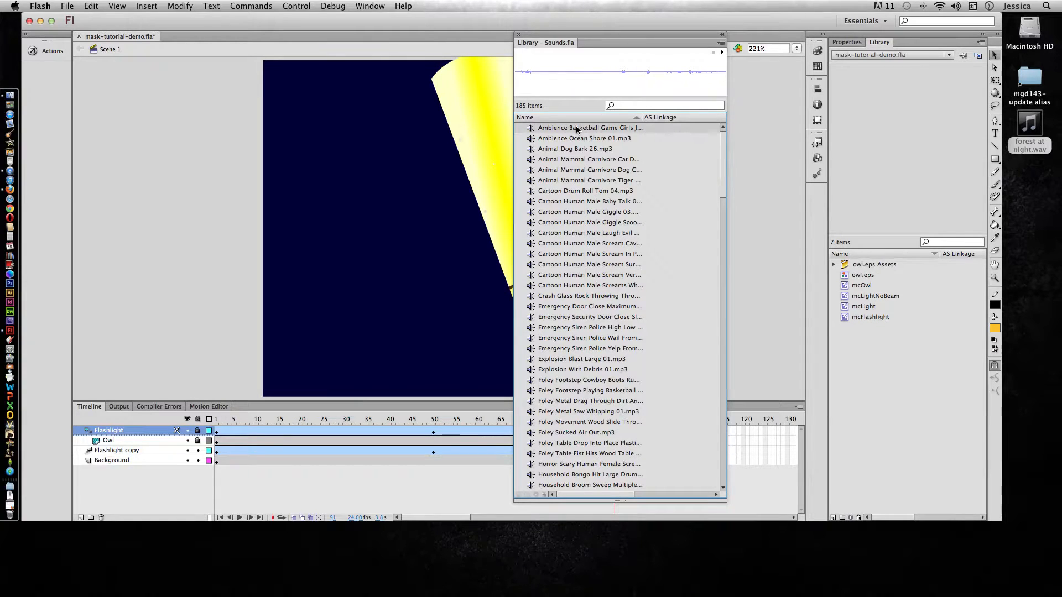
pyautogui.moveTo(597, 283)
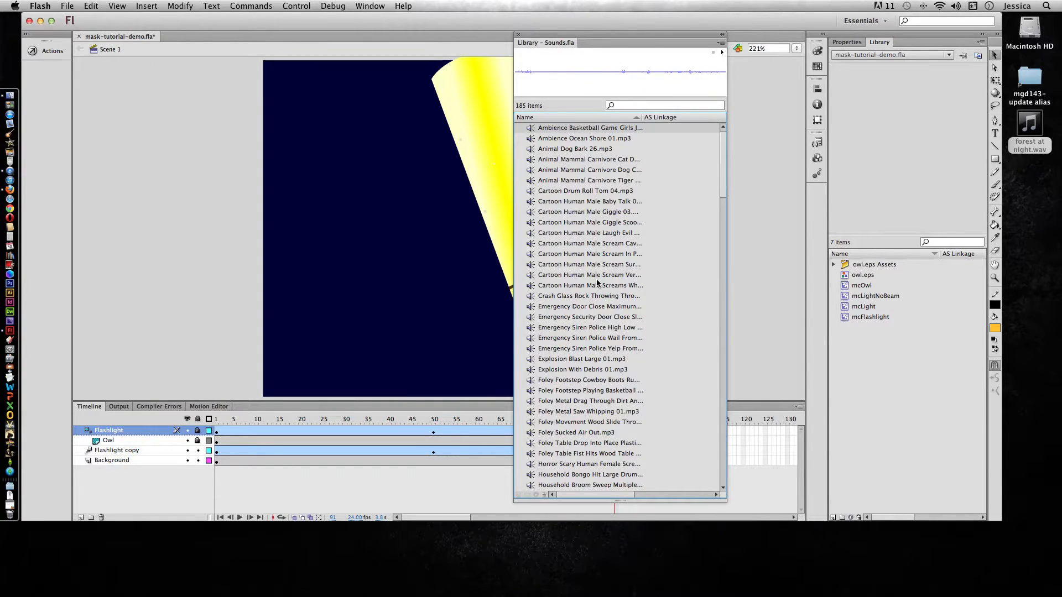
# - Scroll the sound list, close the library, select forest at night.wav, and bring Firefox forward
pyautogui.scroll(-3)
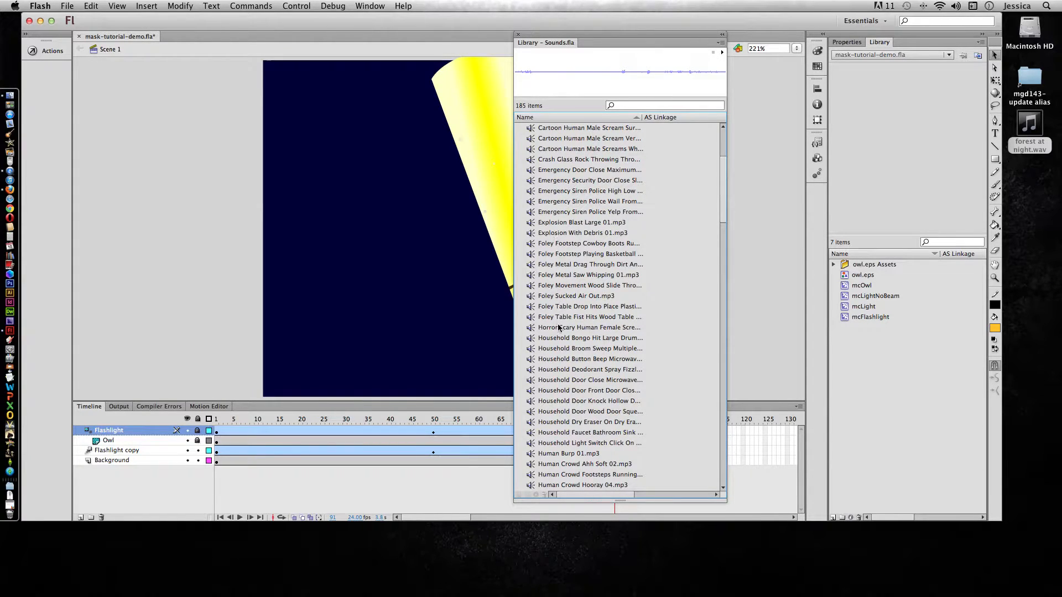
pyautogui.moveTo(573, 319)
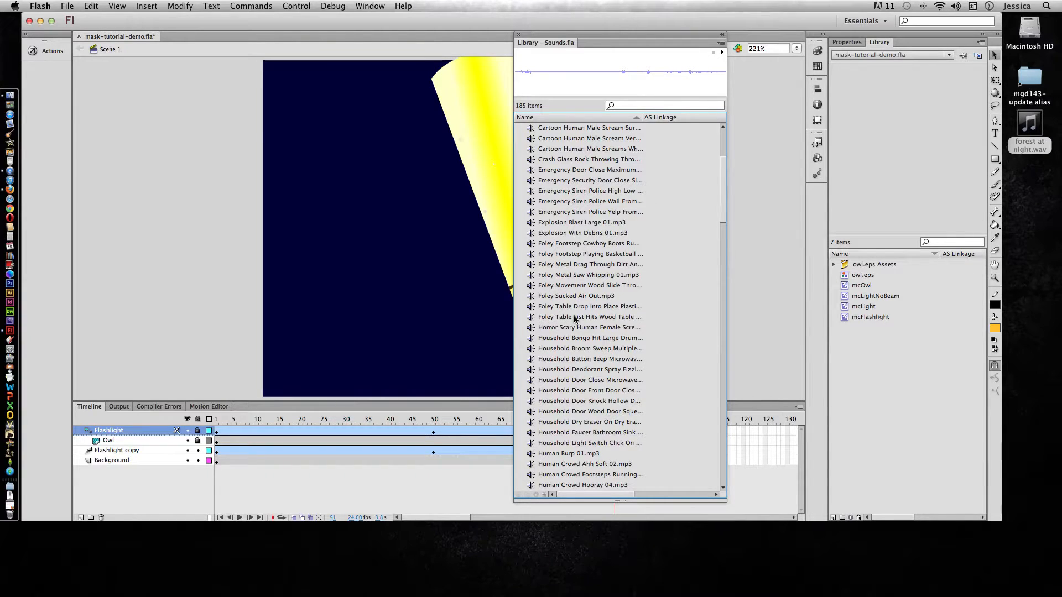
pyautogui.moveTo(643, 342)
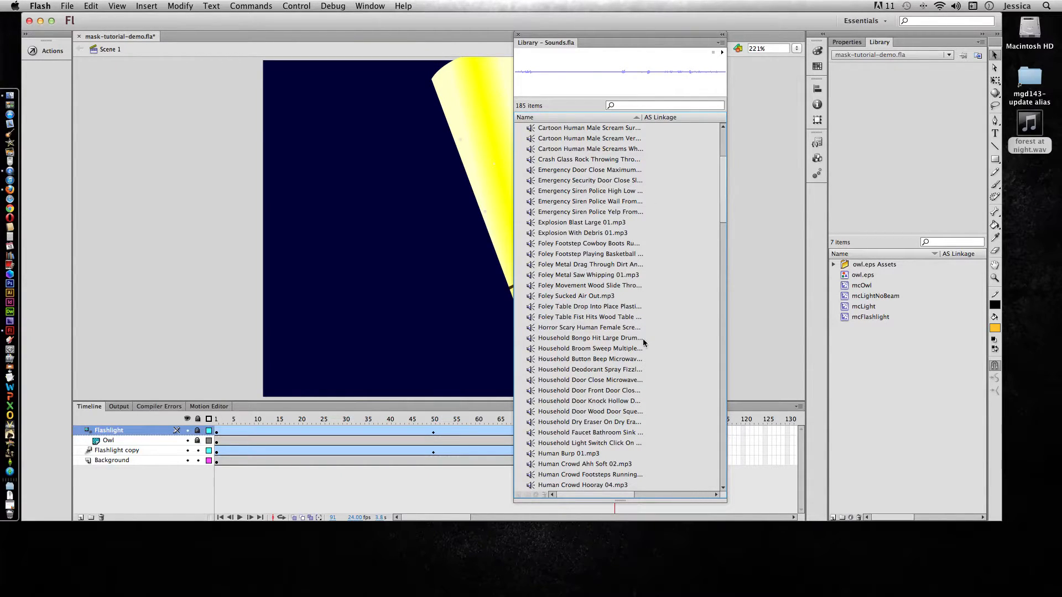
pyautogui.scroll(-3)
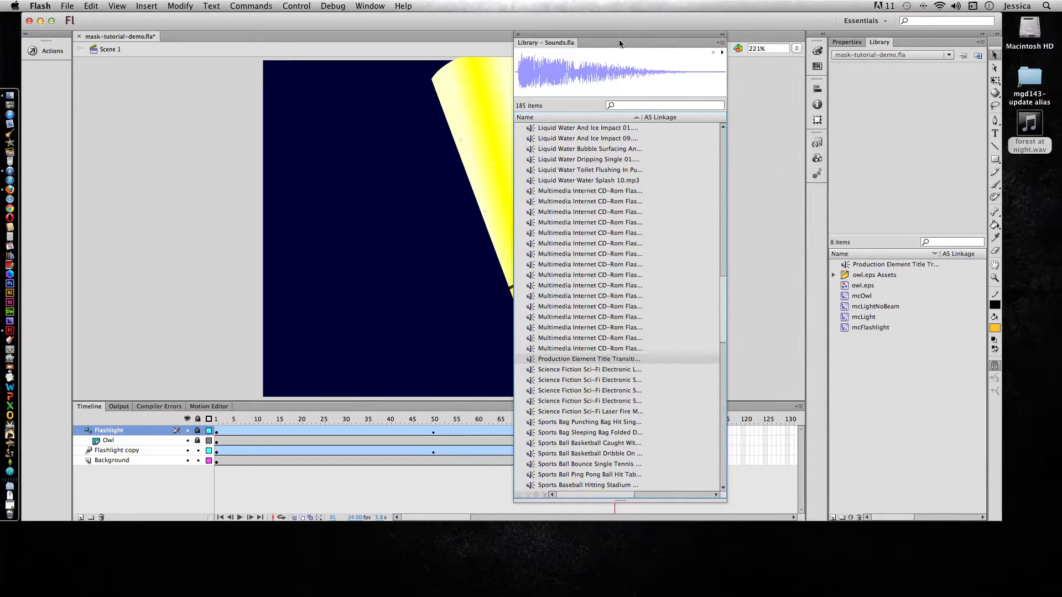
pyautogui.click(518, 34)
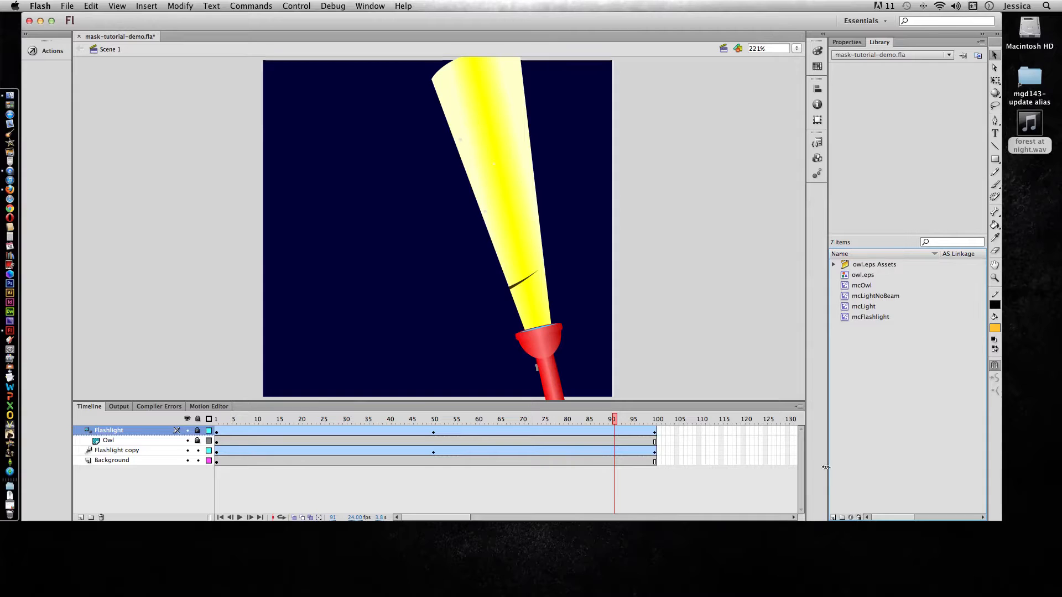
pyautogui.click(1029, 129)
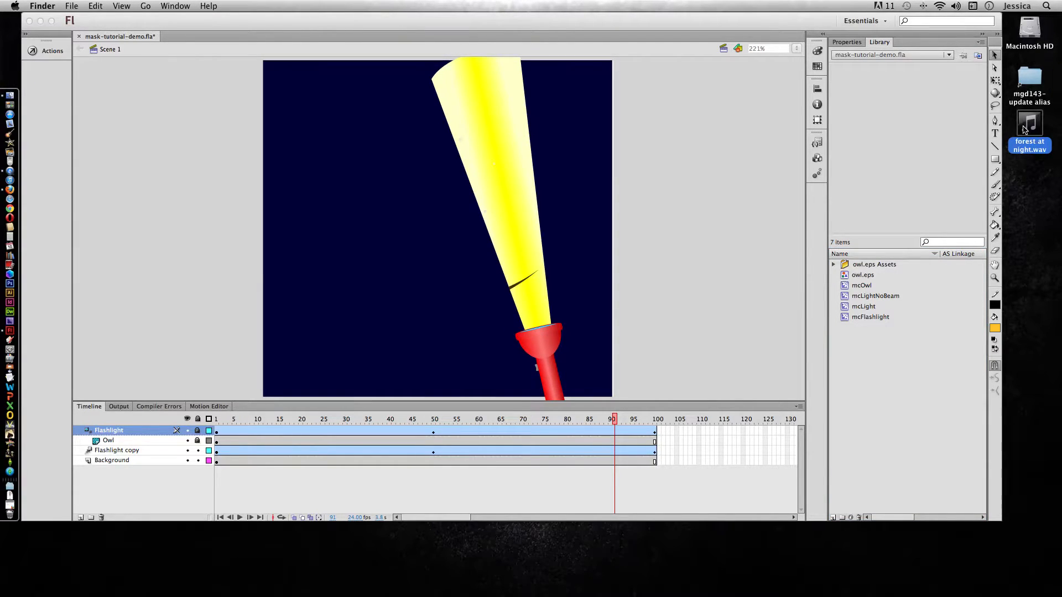
pyautogui.click(10, 193)
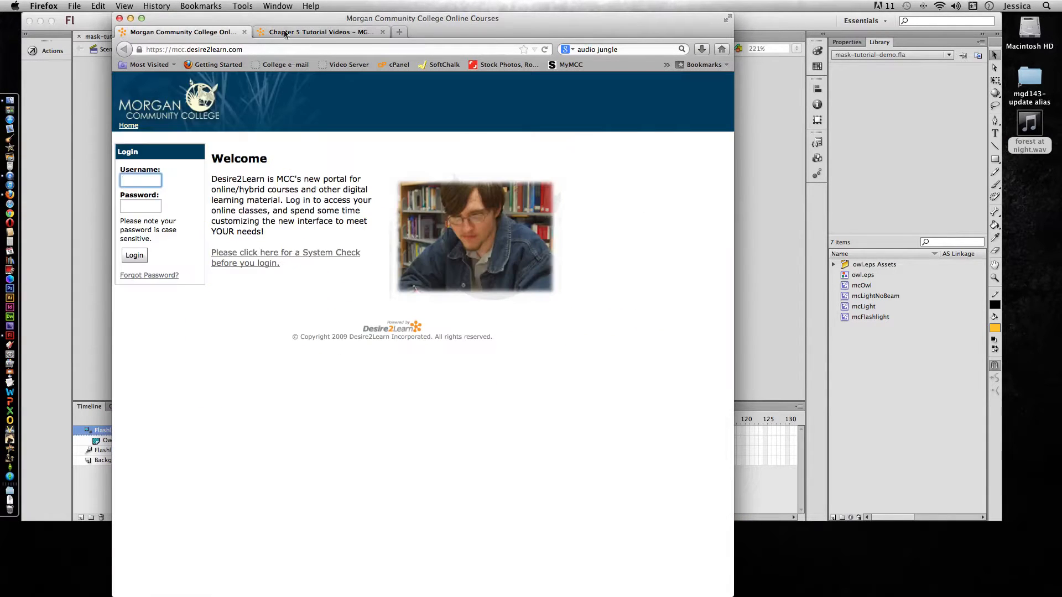
# - Open AudioJungle in a new tab and go to Sound Effects > Nature Sounds
pyautogui.click(400, 32)
pyautogui.write('audiojungle.net')
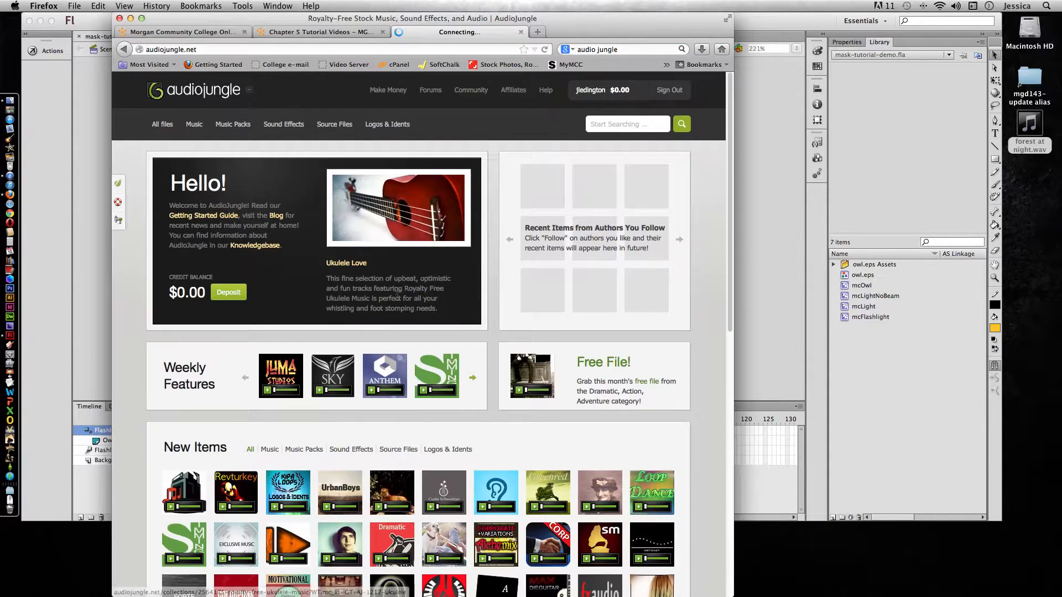
pyautogui.click(193, 124)
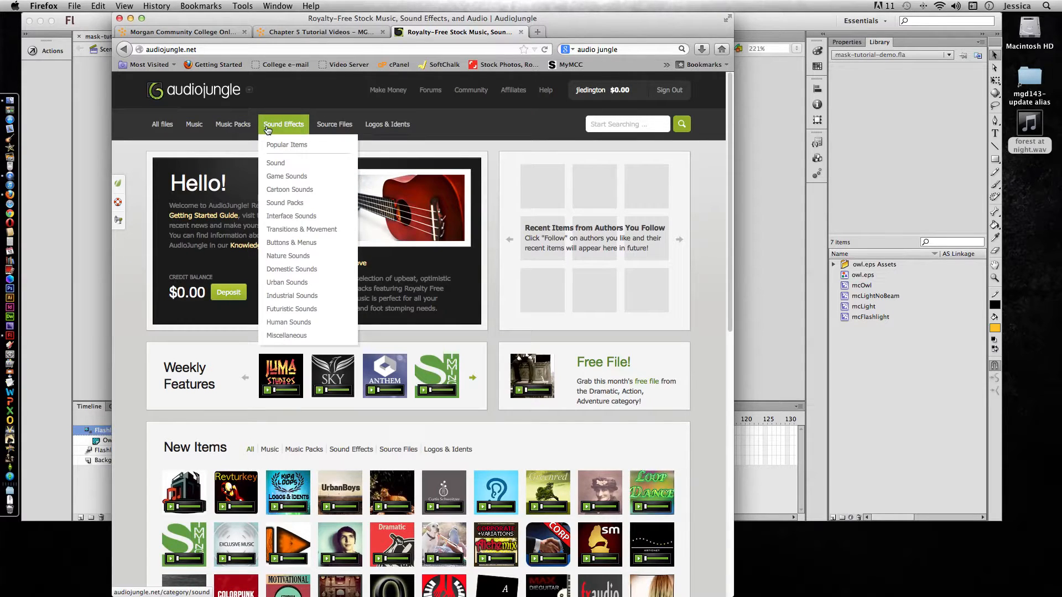
pyautogui.click(287, 256)
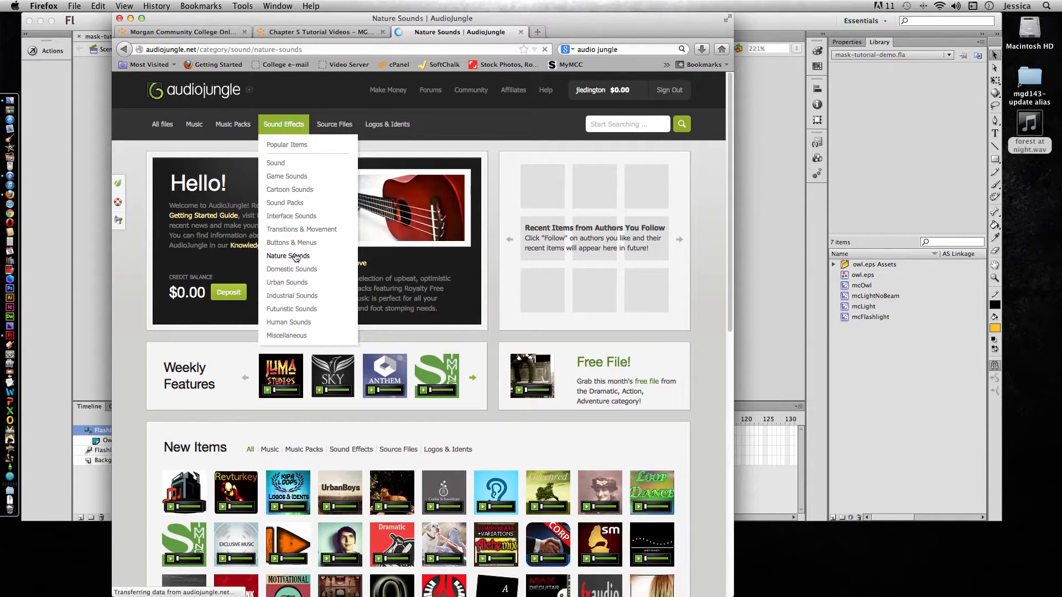
pyautogui.click(288, 257)
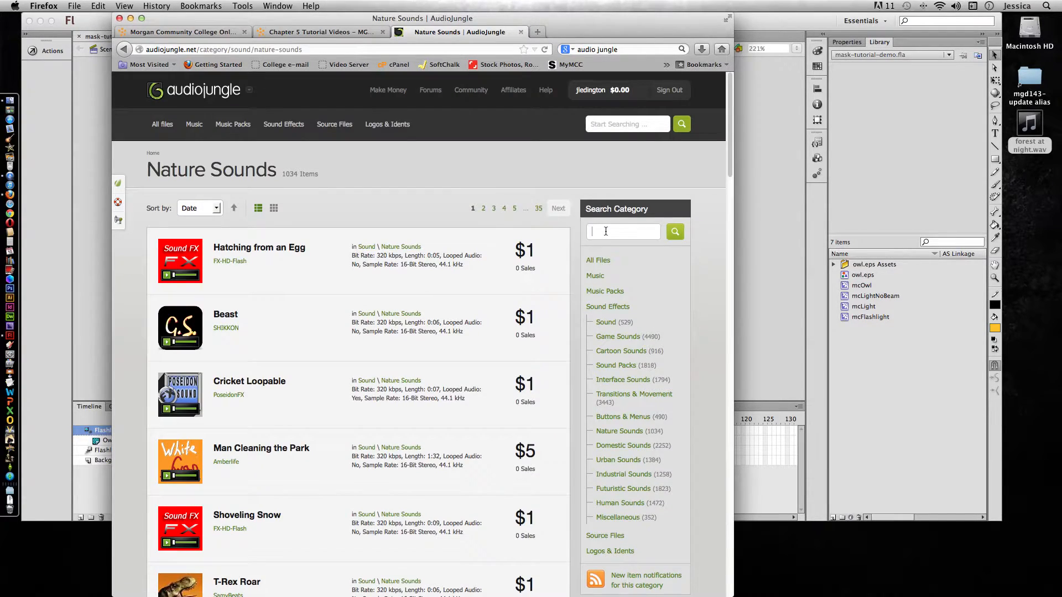
# - Search the nature sounds for night and scroll through the results
pyautogui.write('owl')
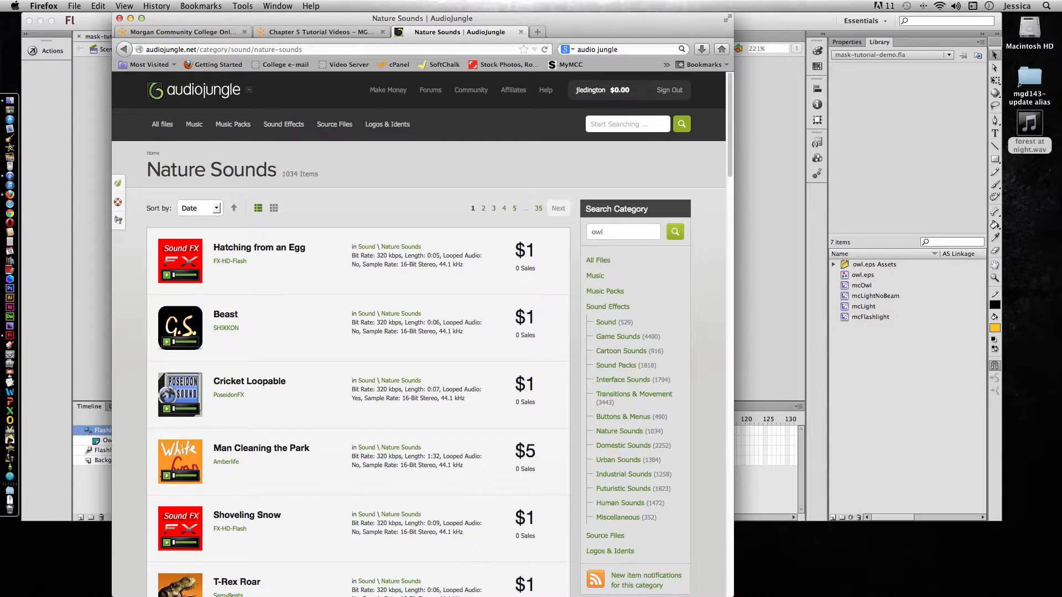
pyautogui.write('night')
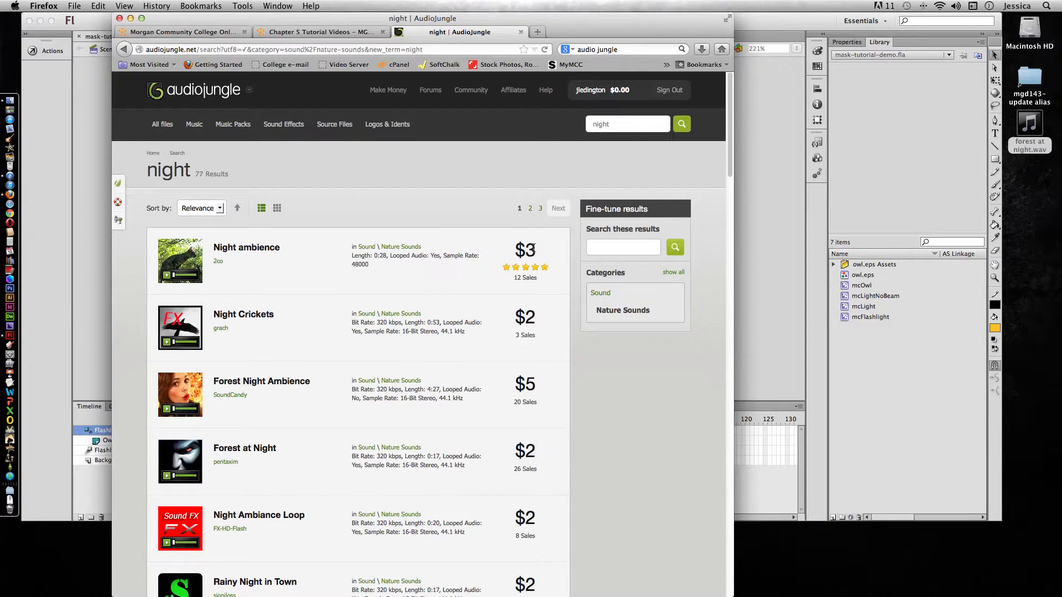
pyautogui.scroll(-3)
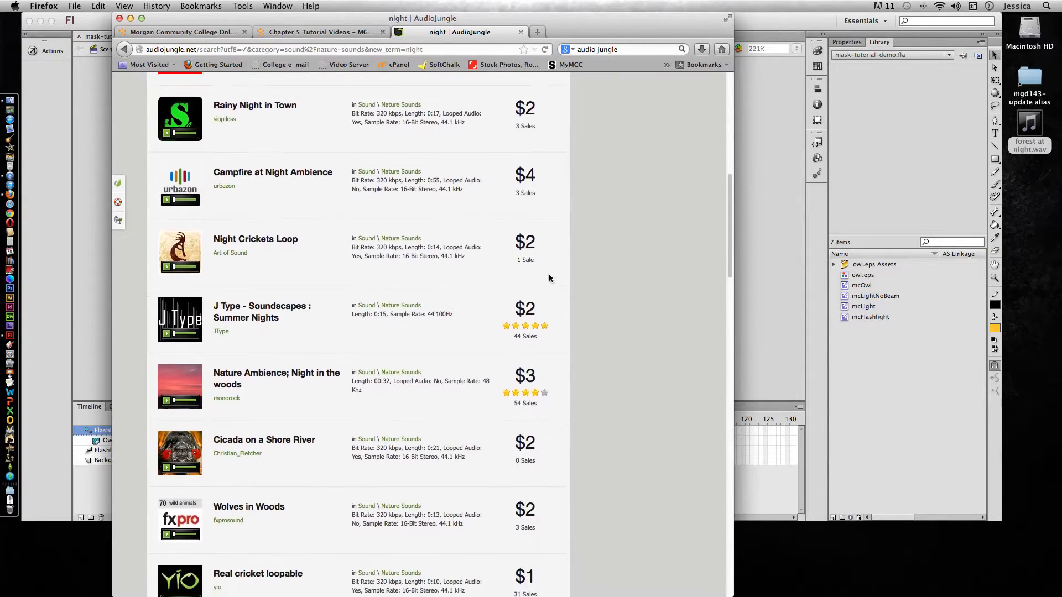
pyautogui.scroll(-3)
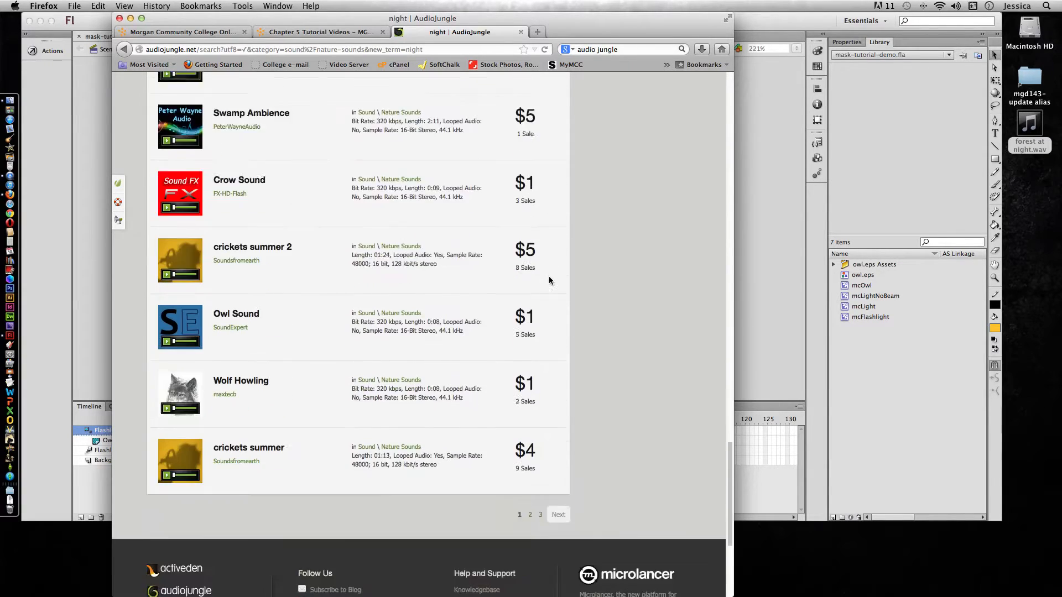
pyautogui.scroll(-3)
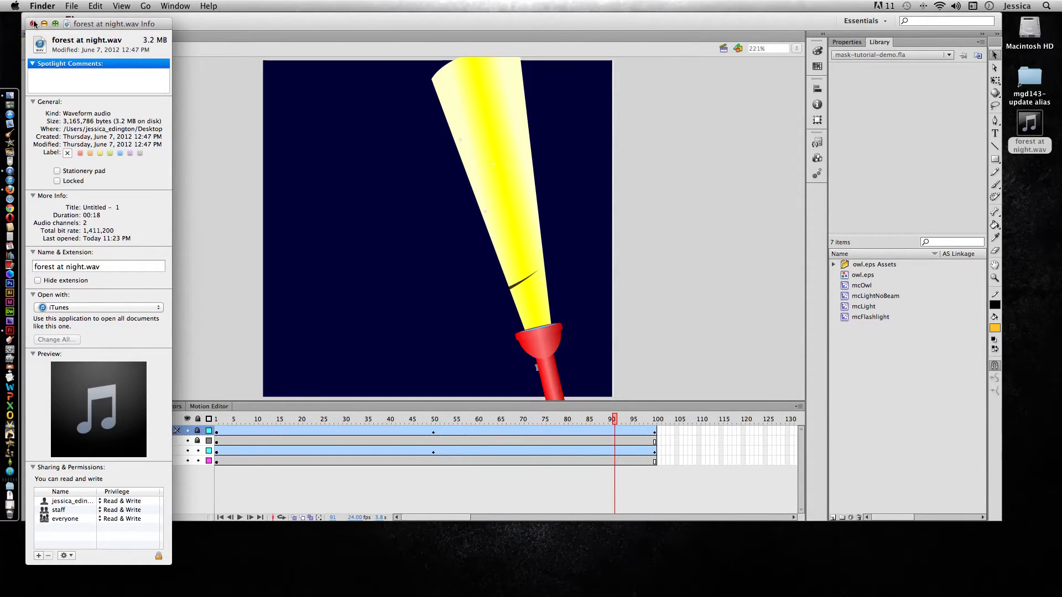
# - Close the forest at night.wav info window to return to Flash
pyautogui.click(66, 6)
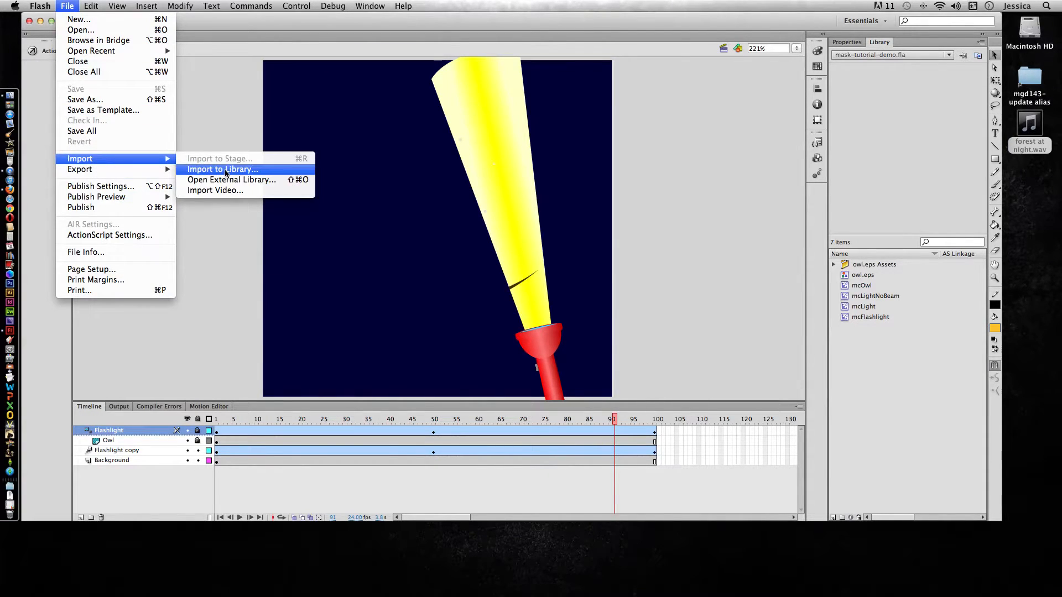
# - Import forest at night.wav from the Desktop into the library and preview its waveform
pyautogui.click(223, 169)
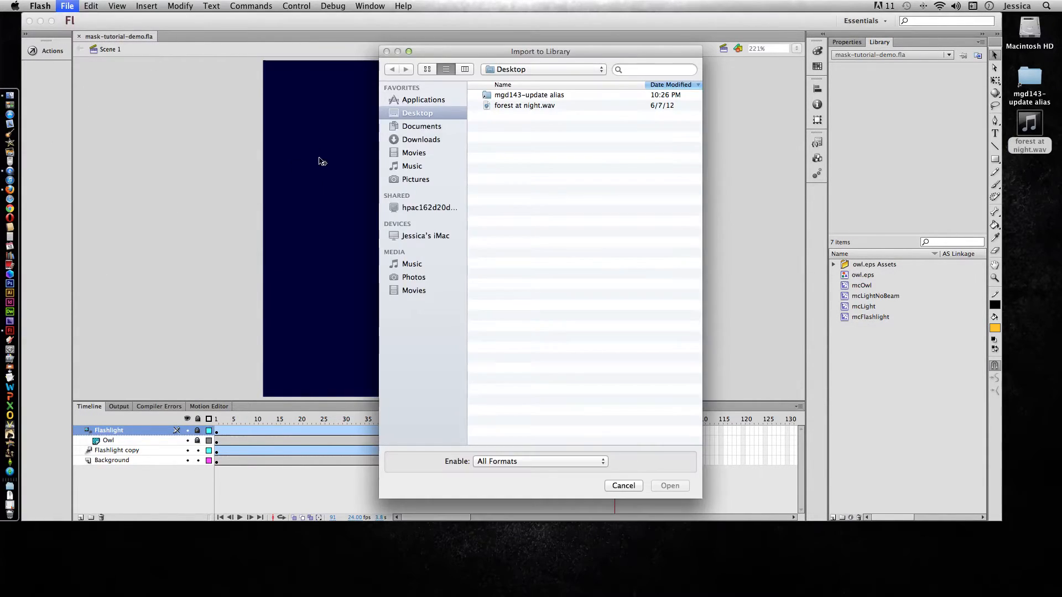
pyautogui.click(525, 105)
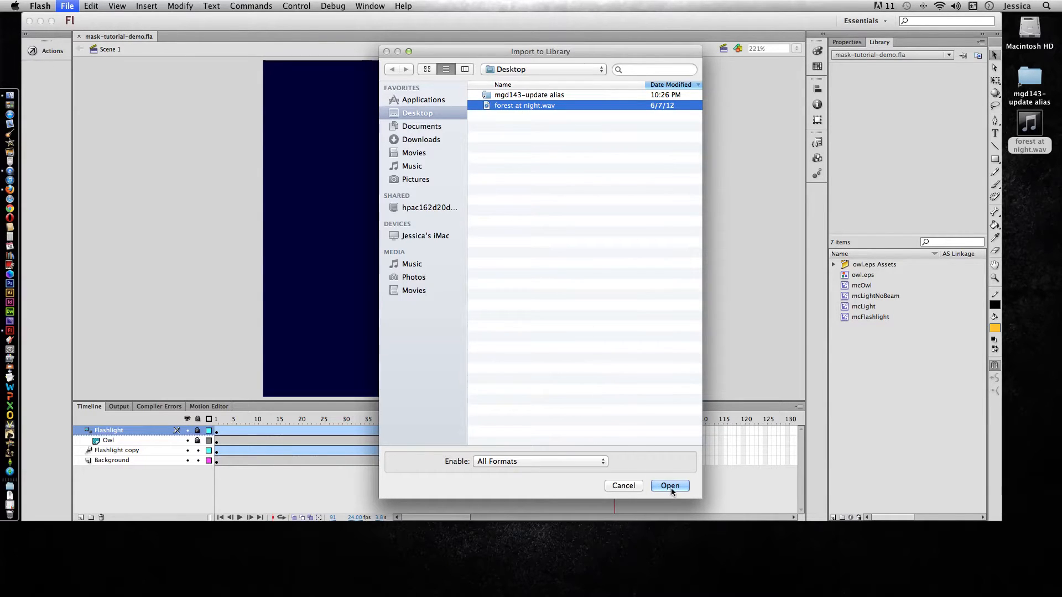
pyautogui.click(670, 486)
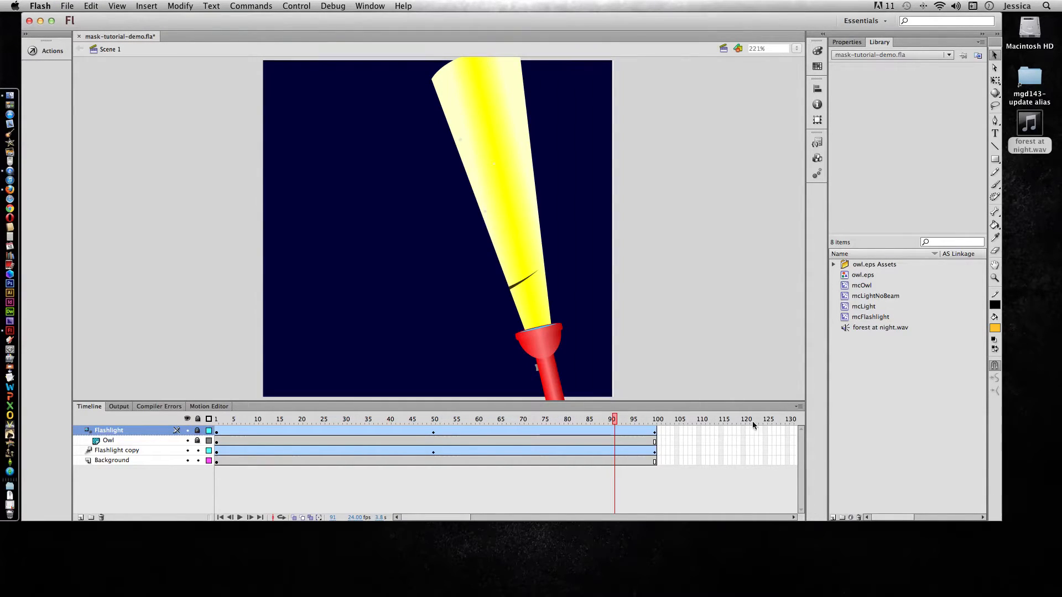
pyautogui.click(880, 327)
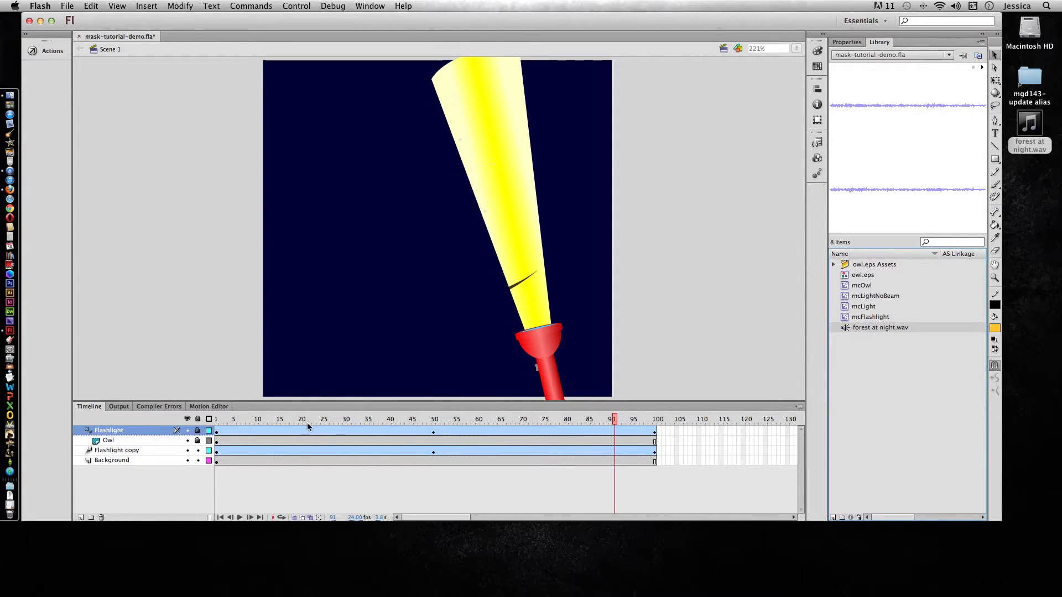
# - Create the Night sounds layer and attach forest at night.wav to its first frame
pyautogui.click(81, 516)
pyautogui.write('Night sounds')
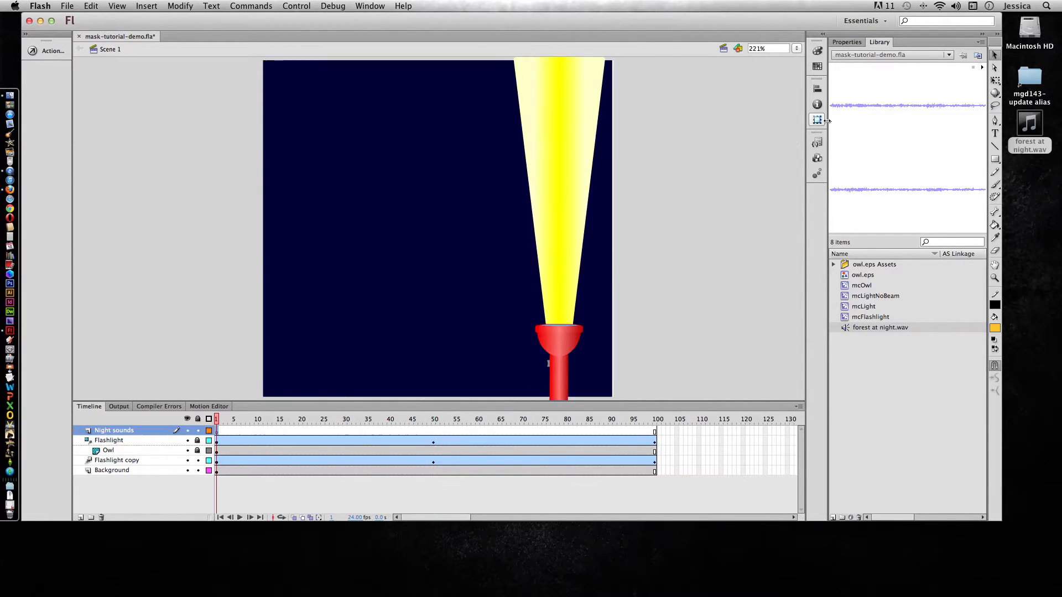
pyautogui.click(846, 42)
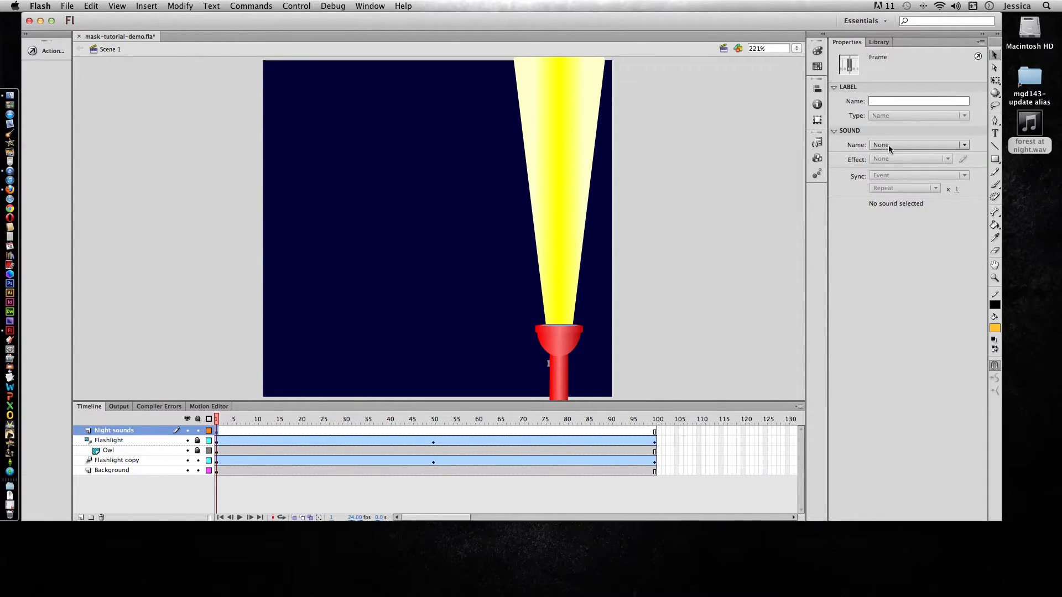
pyautogui.moveTo(918, 145)
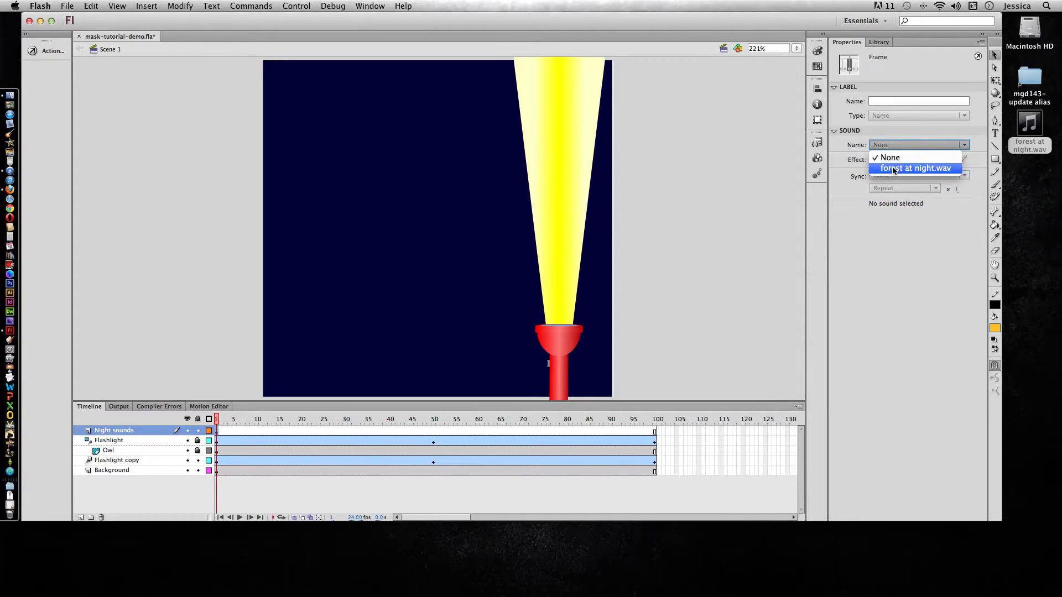
pyautogui.click(914, 168)
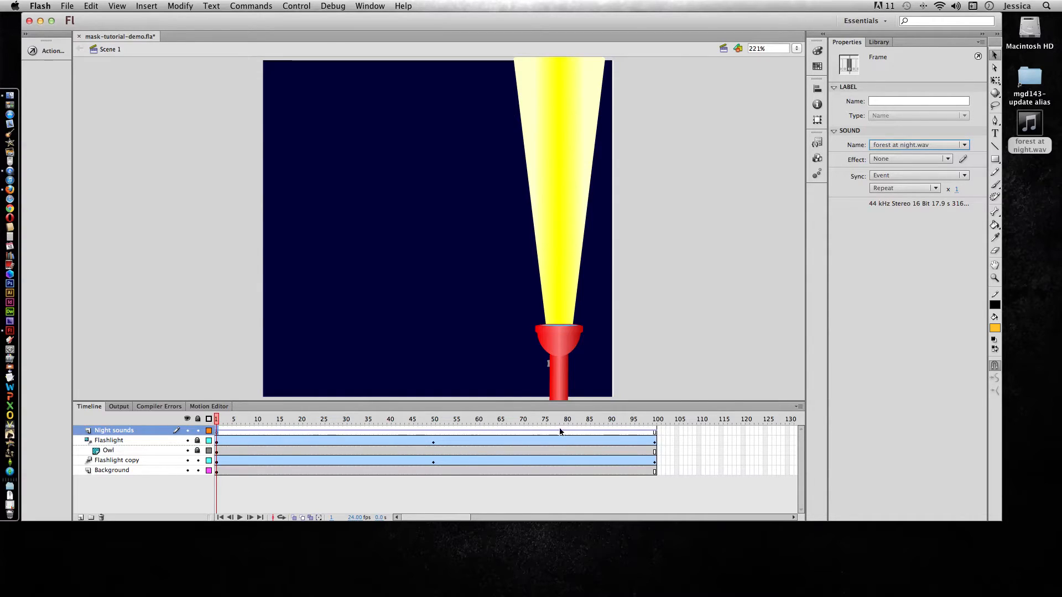
pyautogui.moveTo(465, 437)
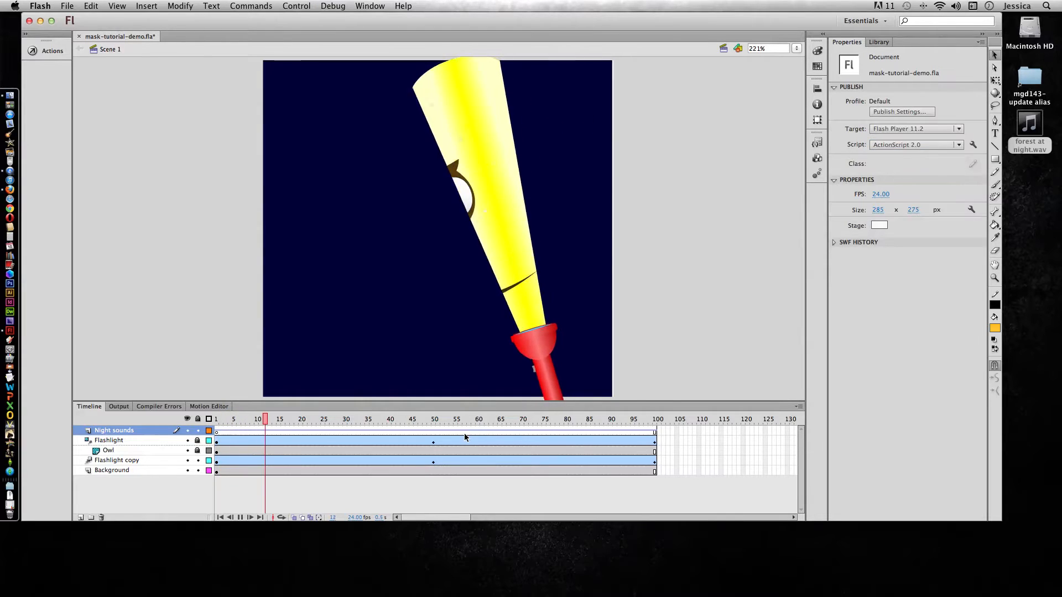
pyautogui.click(464, 418)
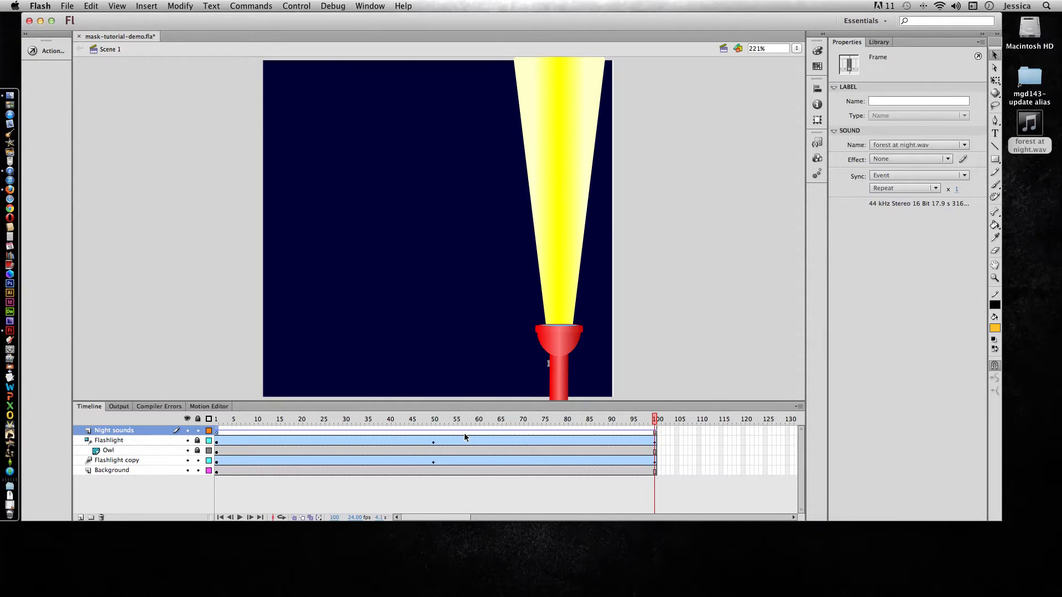
pyautogui.moveTo(608, 439)
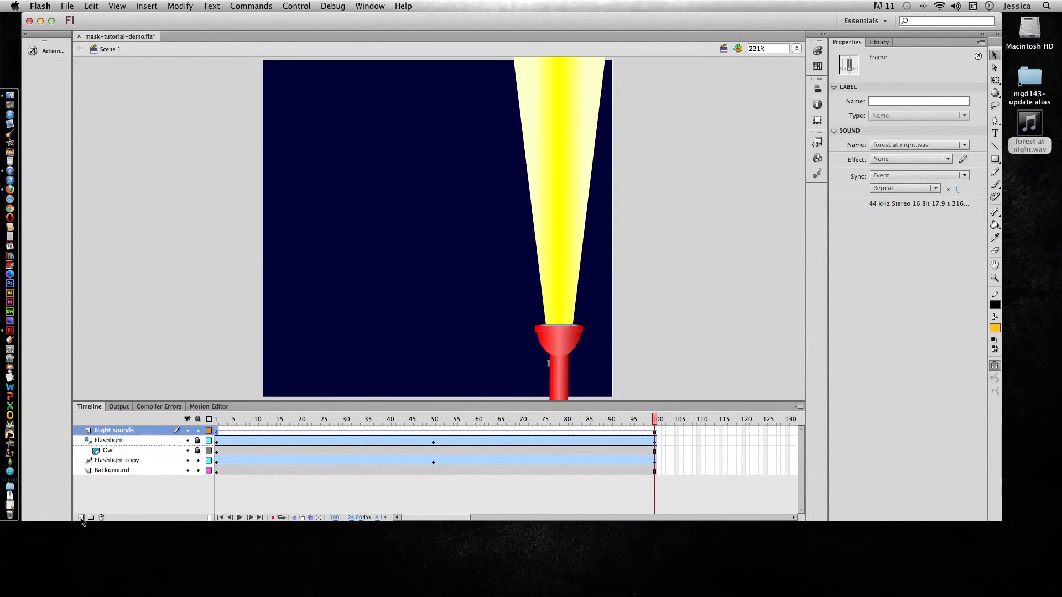
# - Add a layer named Actions and put a stop action on its frame 100
pyautogui.click(79, 518)
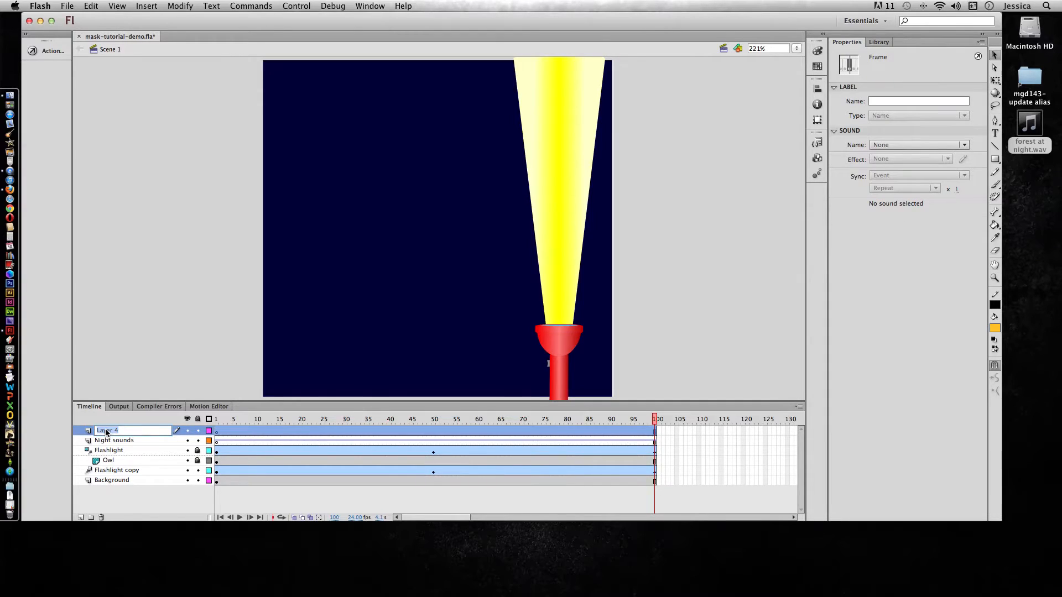
pyautogui.write('Actions')
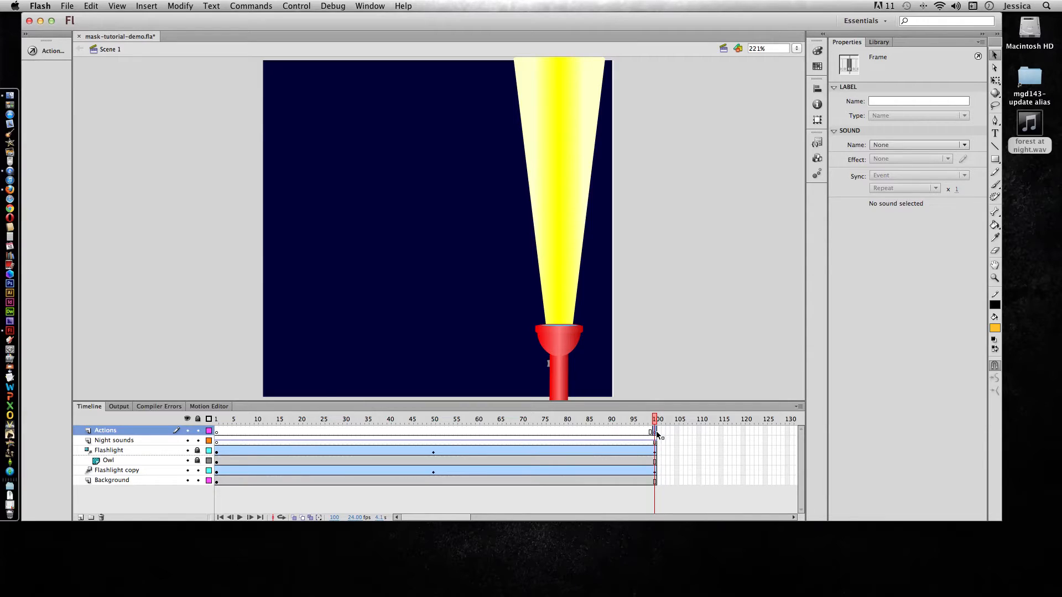
pyautogui.click(117, 6)
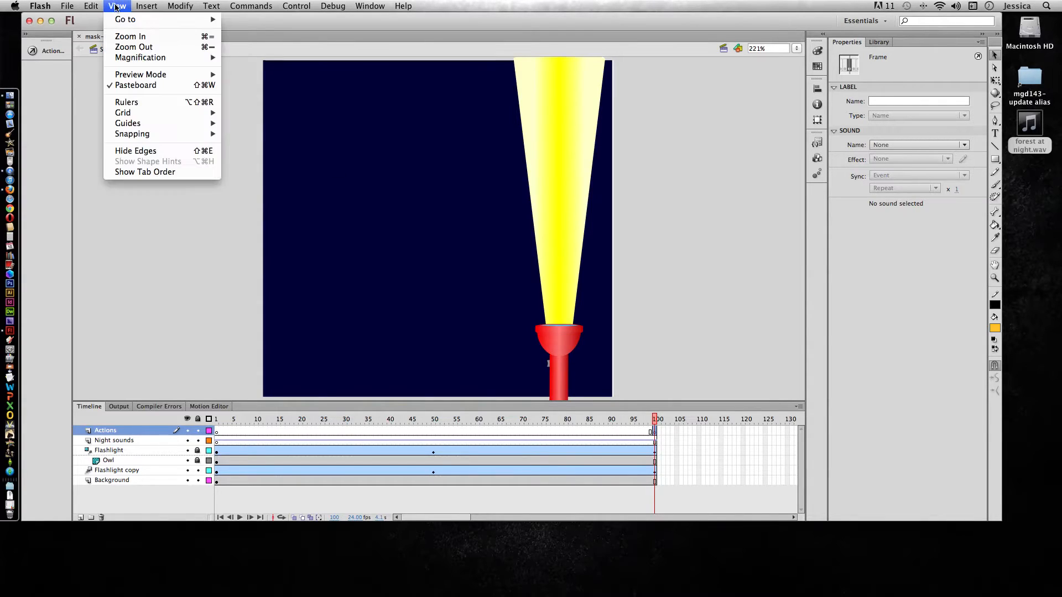
pyautogui.click(370, 6)
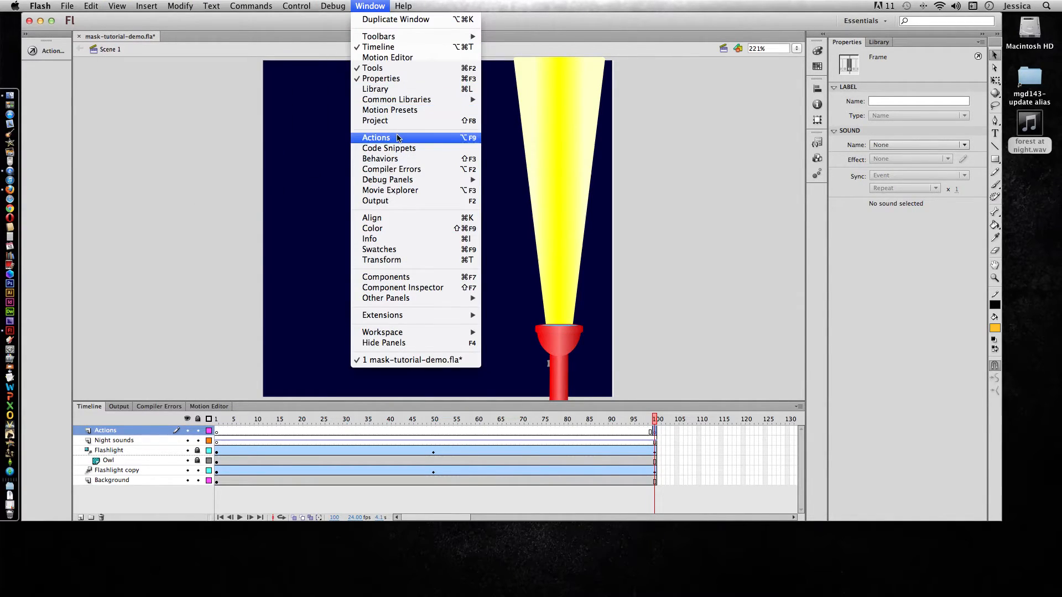
pyautogui.click(376, 138)
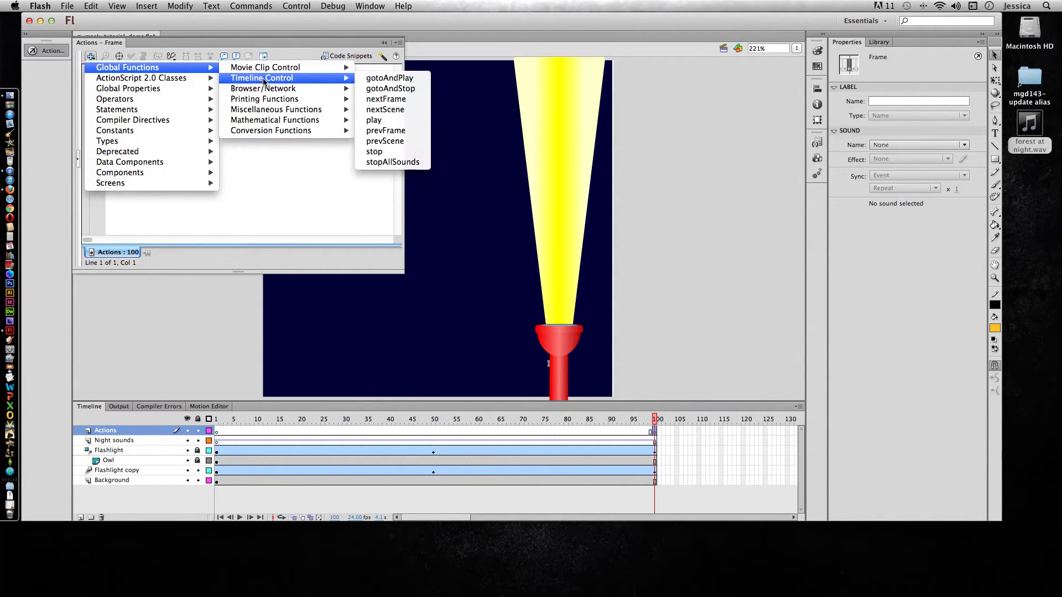
pyautogui.moveTo(374, 151)
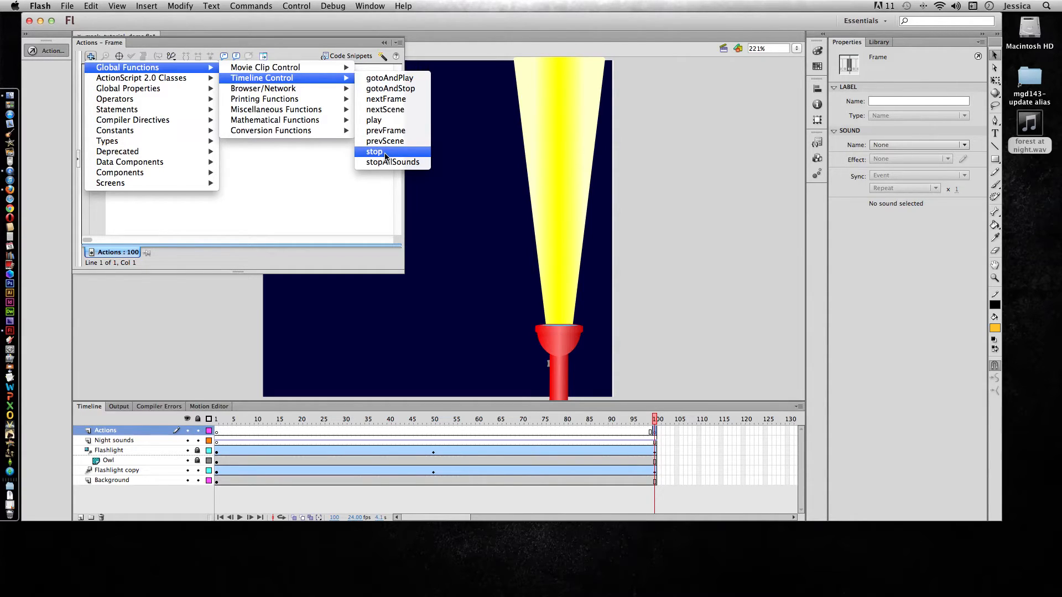
pyautogui.click(374, 151)
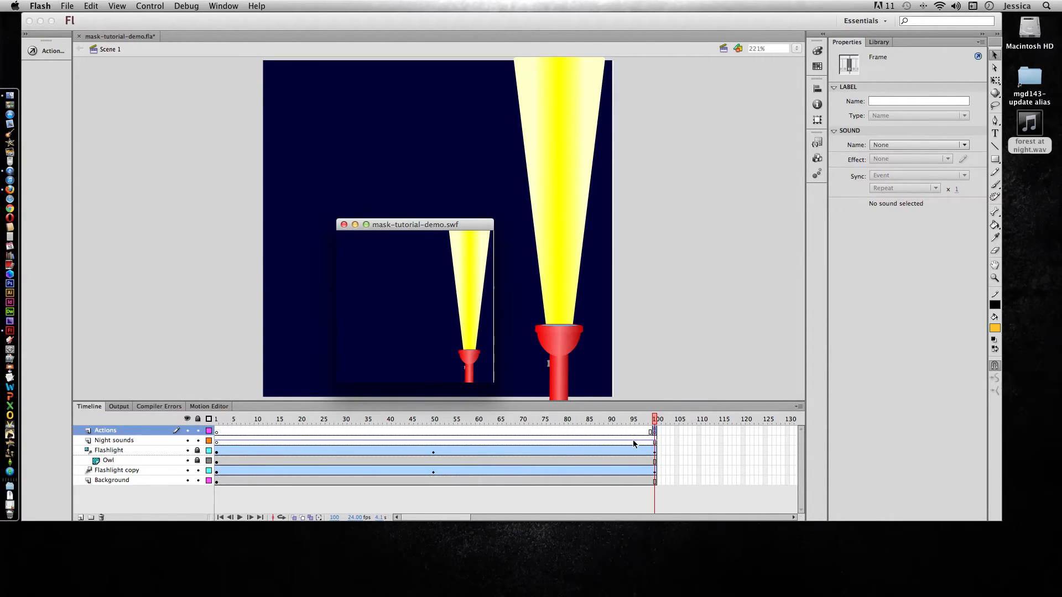
pyautogui.moveTo(339, 242)
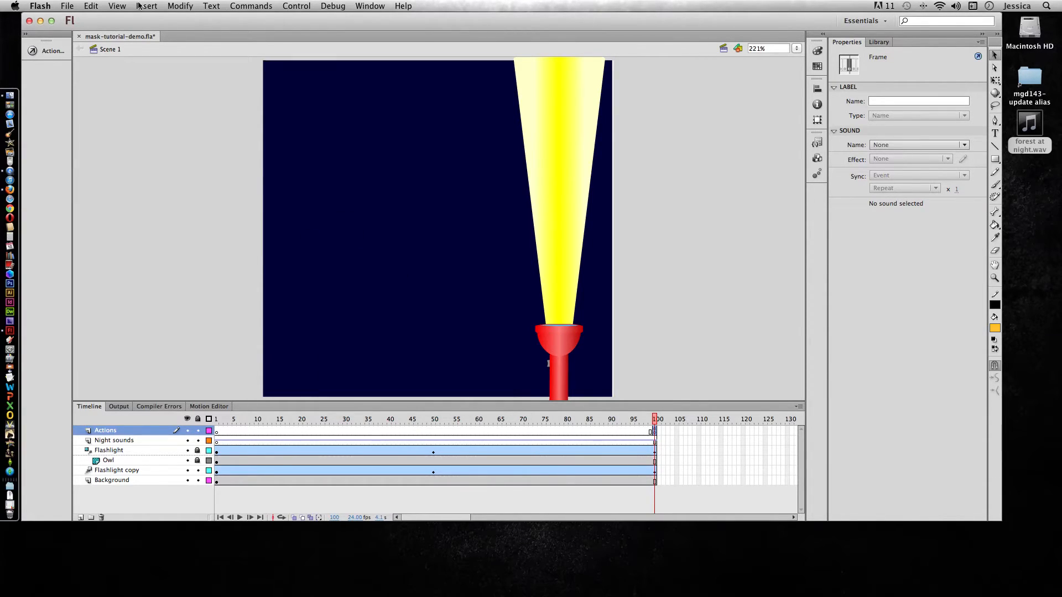
# - Add stopAllSounds(); to the frame 100 script
pyautogui.click(53, 51)
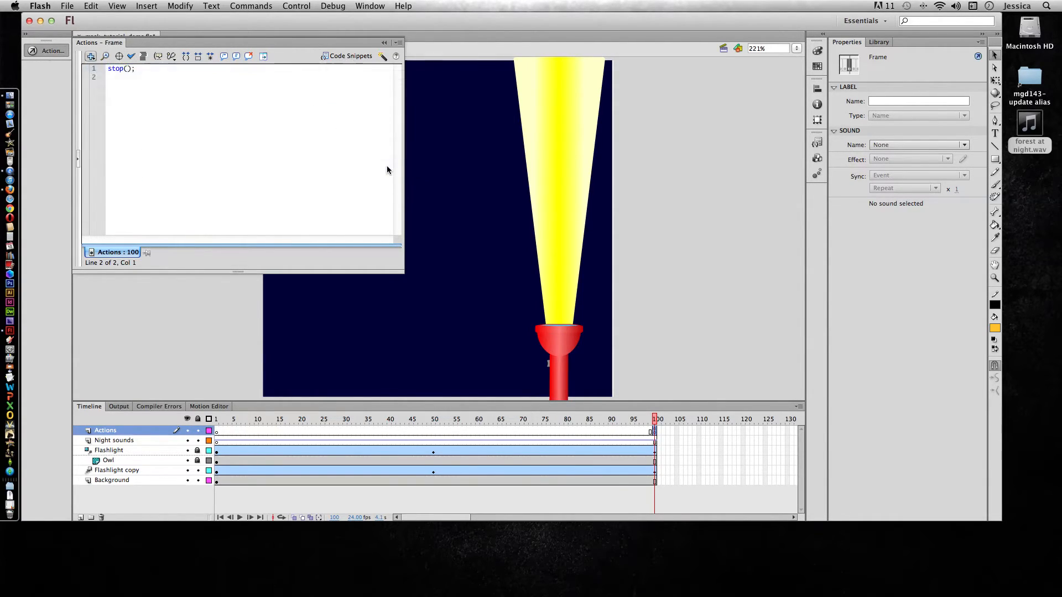
pyautogui.write('stopAllSounds();')
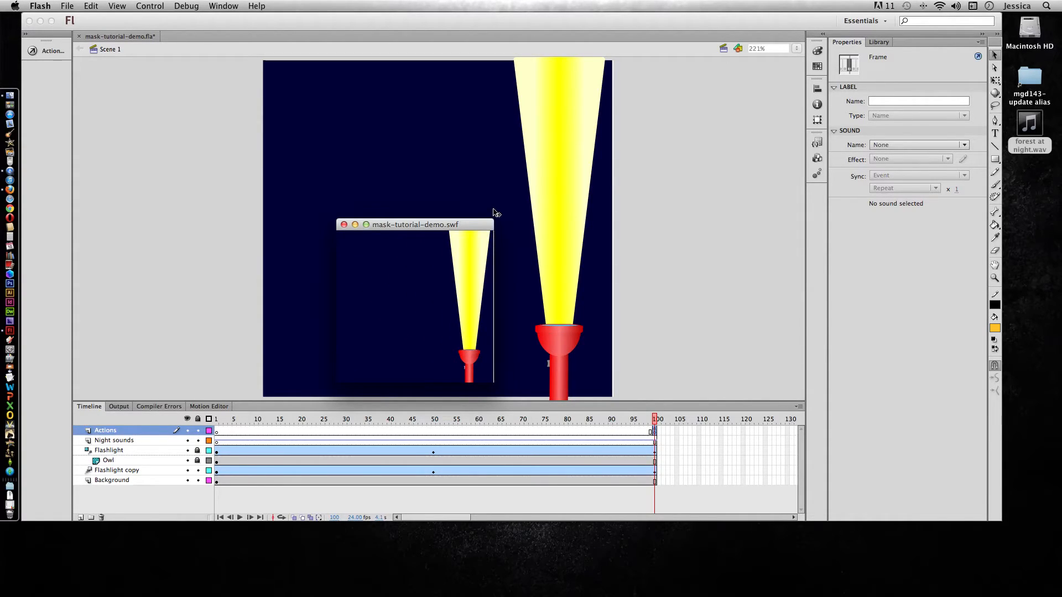
pyautogui.moveTo(504, 225)
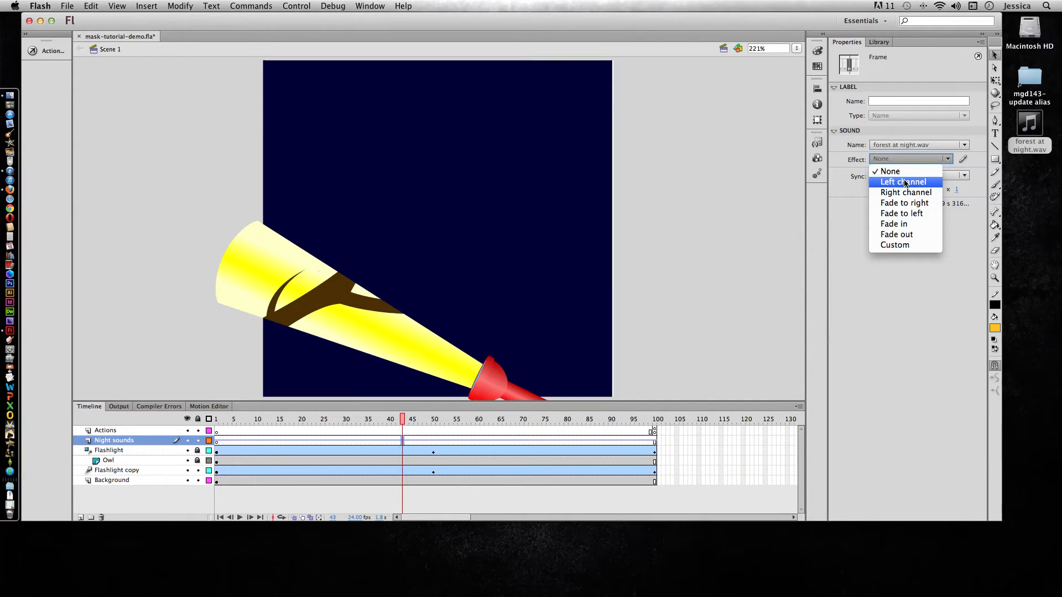
pyautogui.moveTo(905, 192)
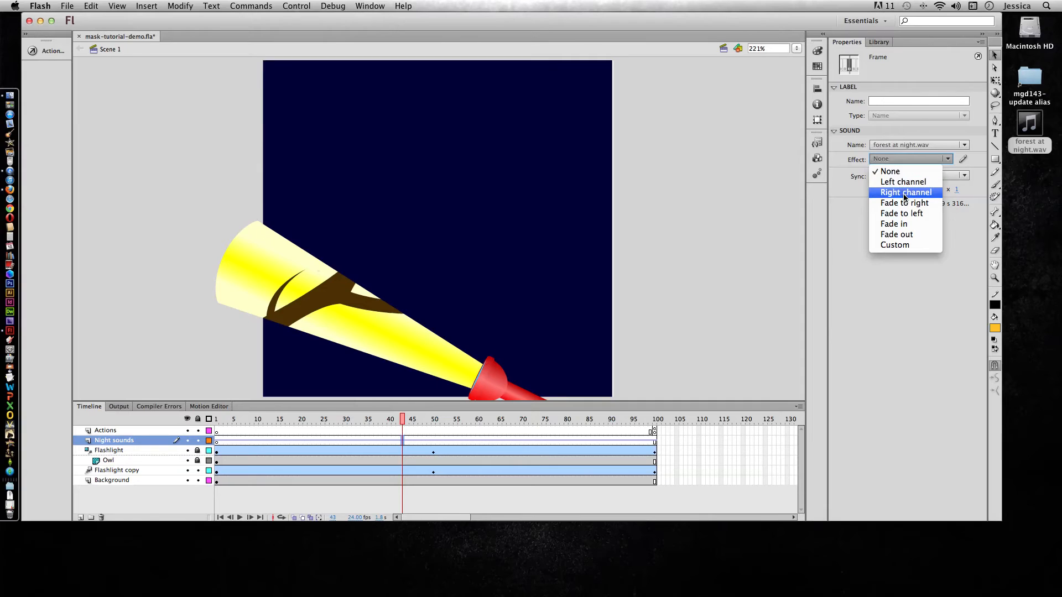
pyautogui.moveTo(903, 203)
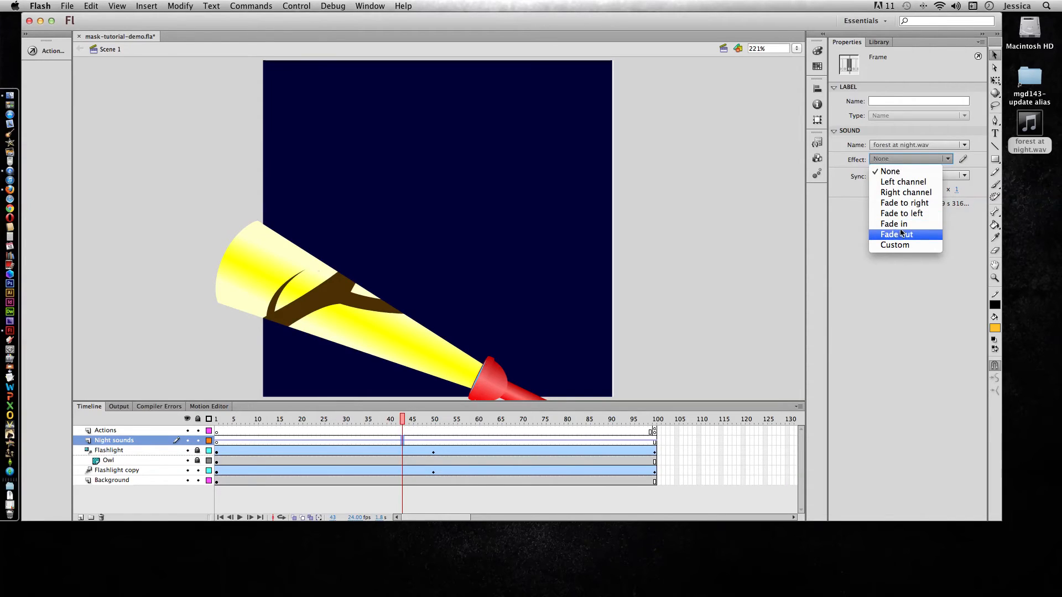
pyautogui.moveTo(895, 245)
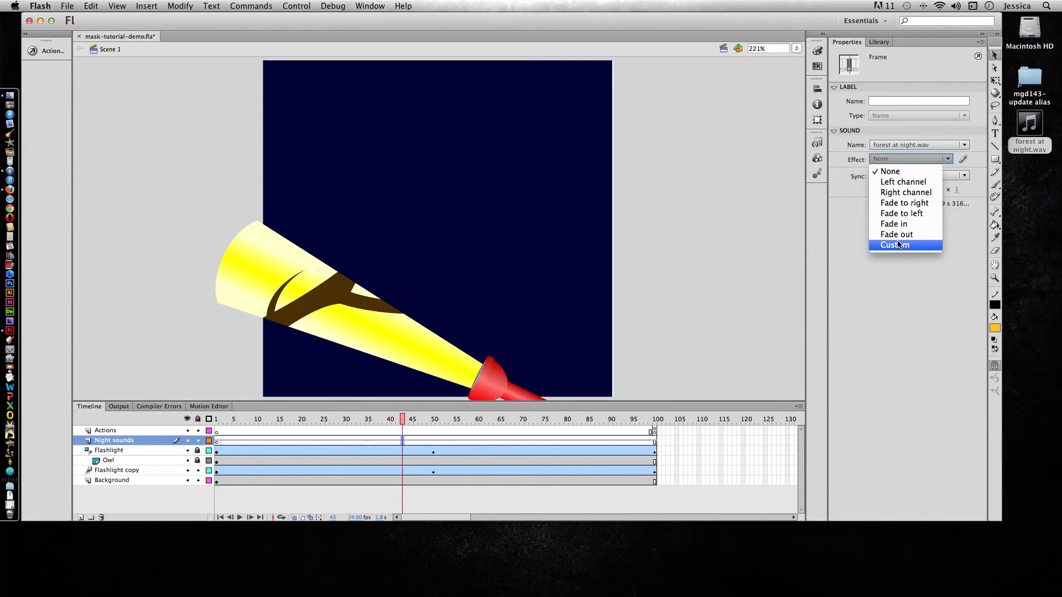
pyautogui.moveTo(896, 234)
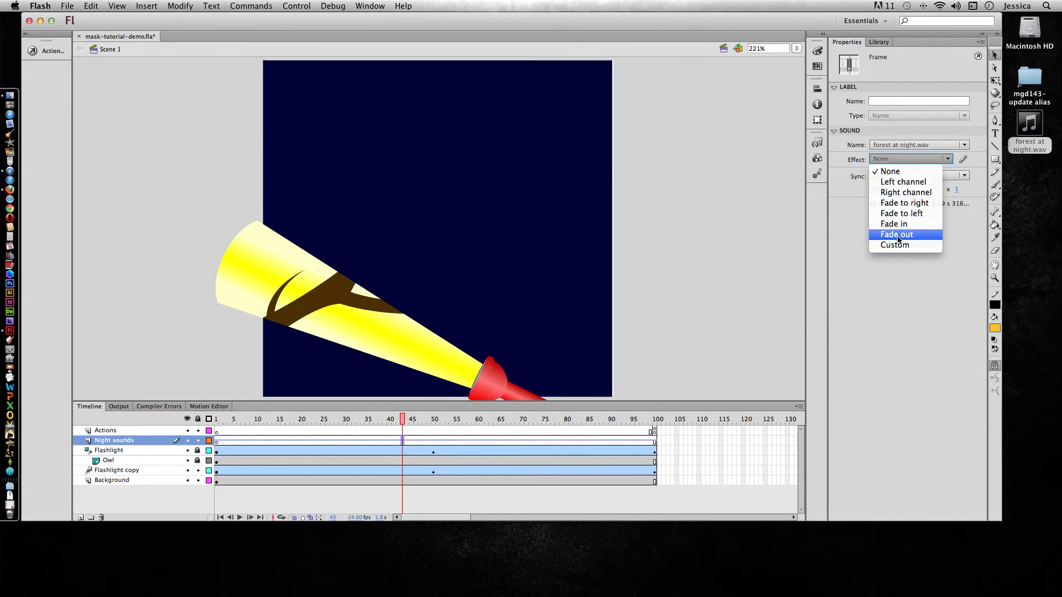
# - Set the Night sounds frame's Sound Effect to Fade out and test the movie again
pyautogui.click(897, 233)
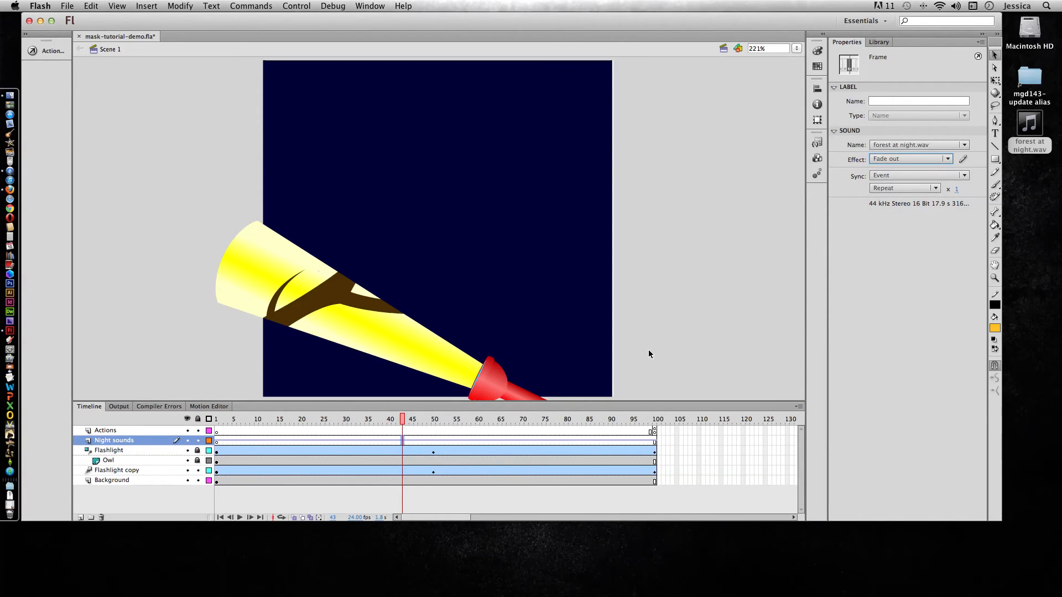
pyautogui.moveTo(628, 360)
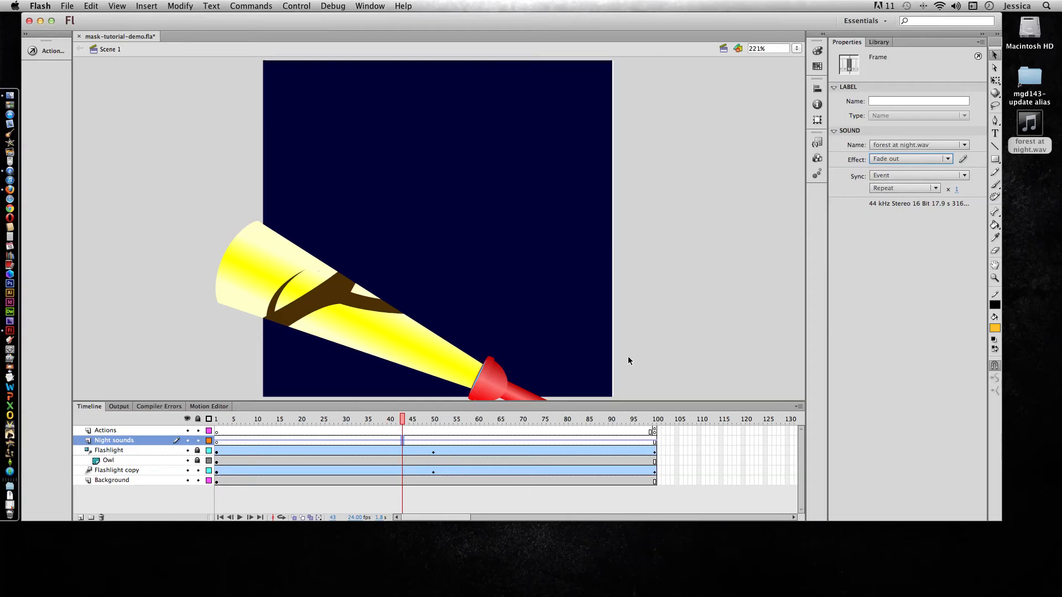
pyautogui.click(295, 5)
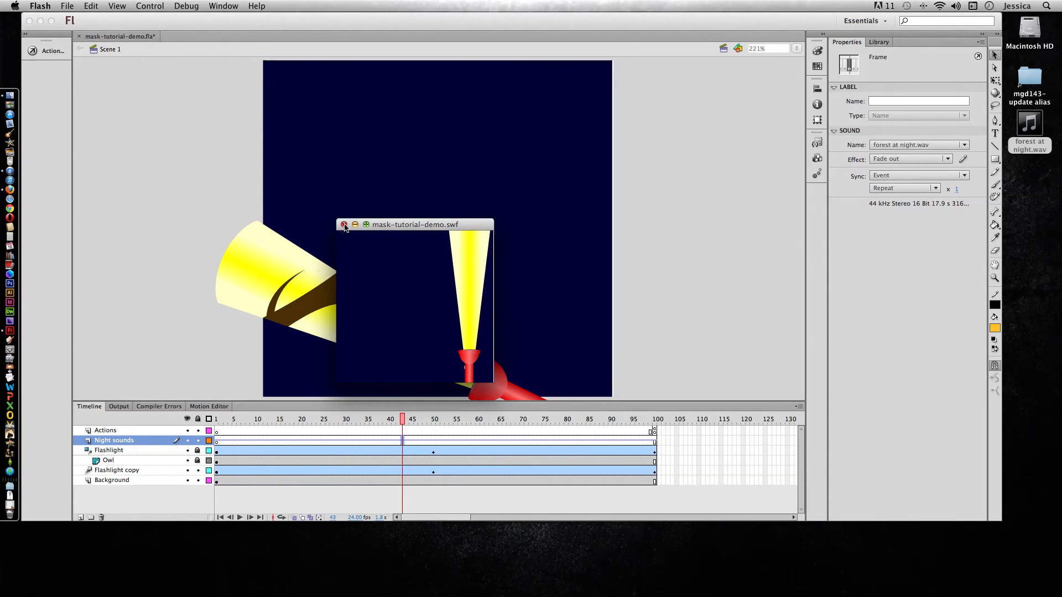
pyautogui.moveTo(353, 323)
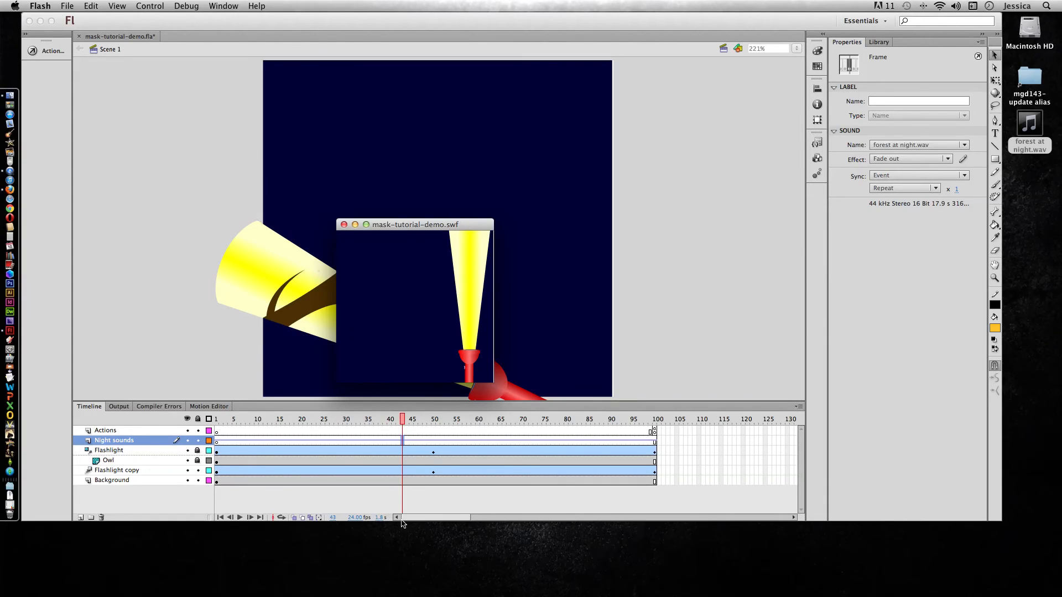
pyautogui.click(344, 224)
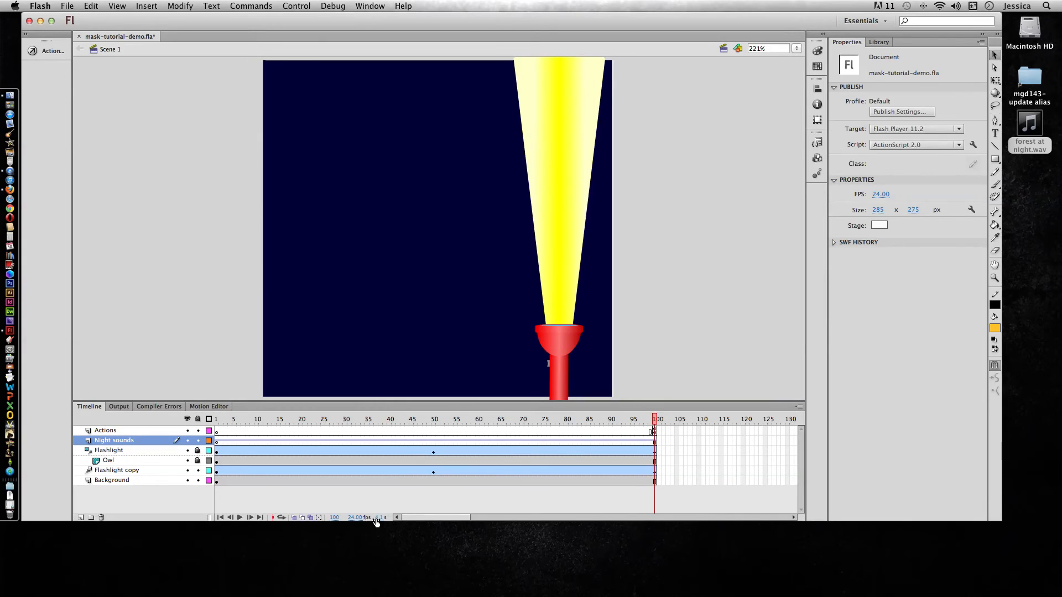
pyautogui.moveTo(385, 518)
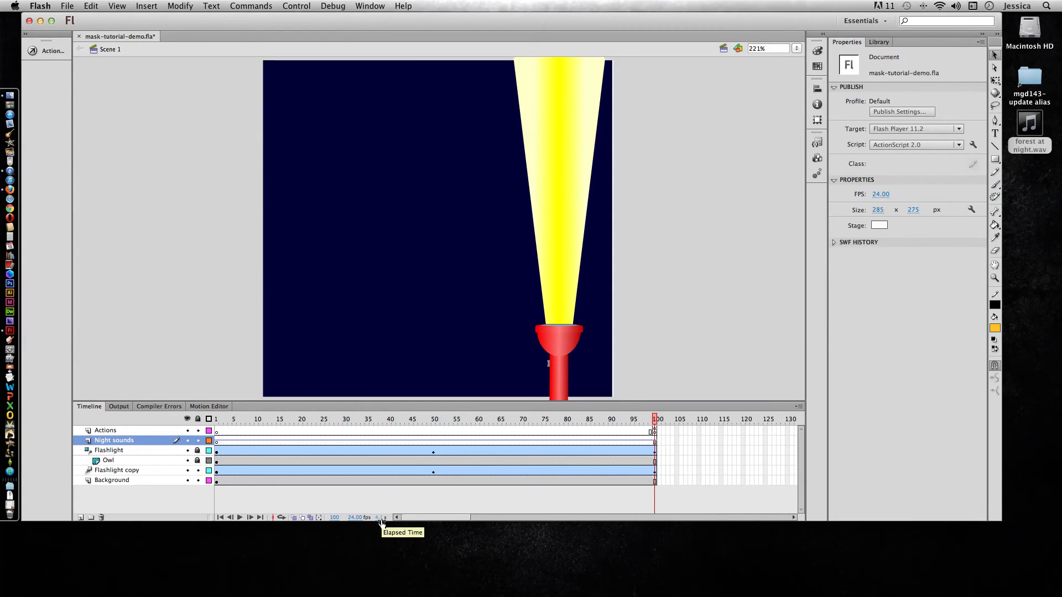
pyautogui.moveTo(775, 304)
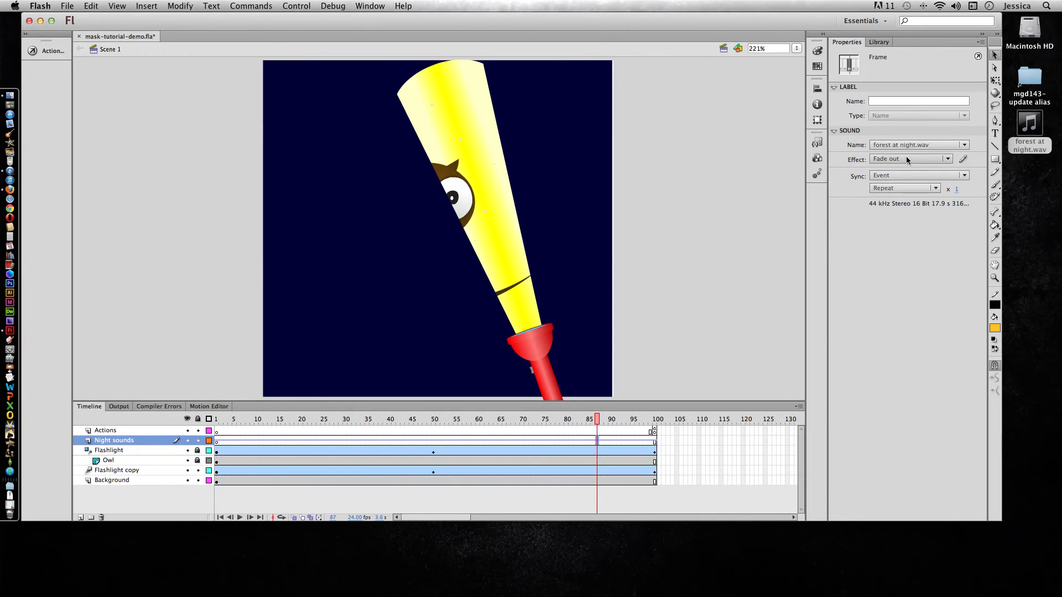
pyautogui.moveTo(963, 159)
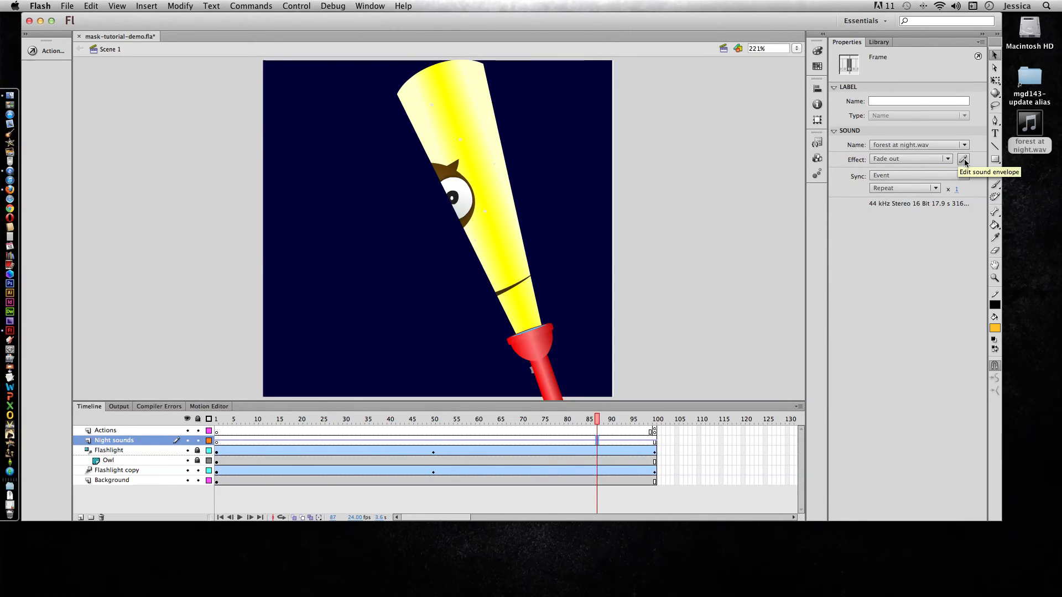
# - Open the Edit Envelope dialog, move it left, and zoom out to show the whole sound
pyautogui.click(963, 159)
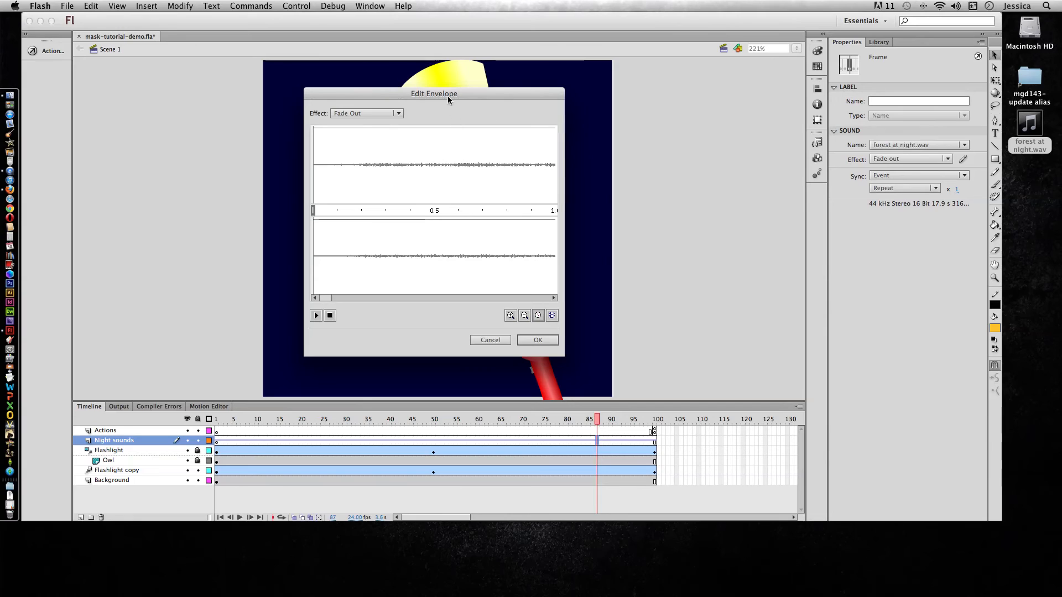
pyautogui.moveTo(447, 94); pyautogui.dragTo(357, 106)
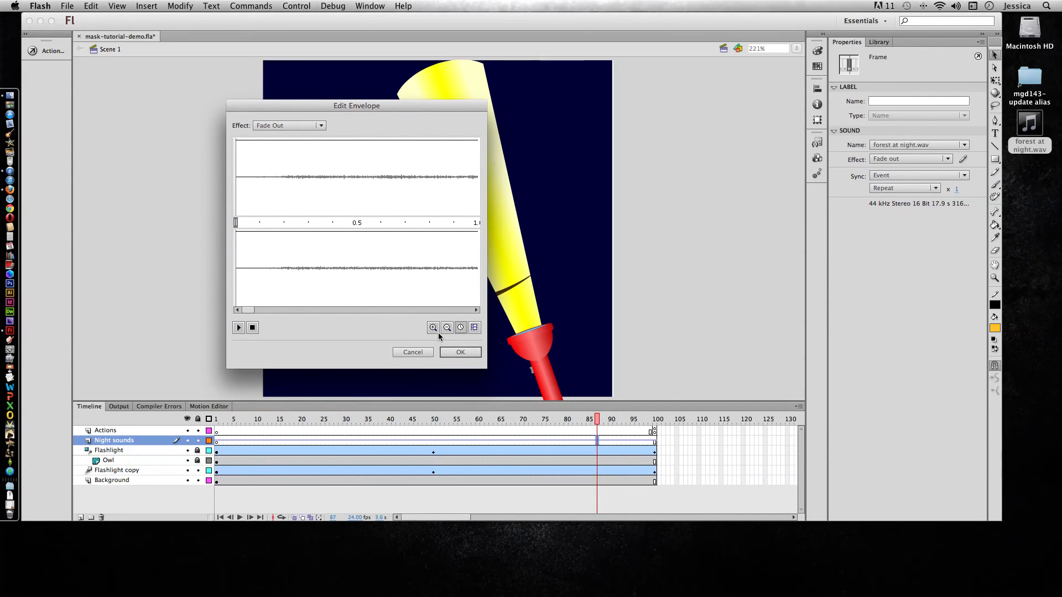
pyautogui.click(447, 328)
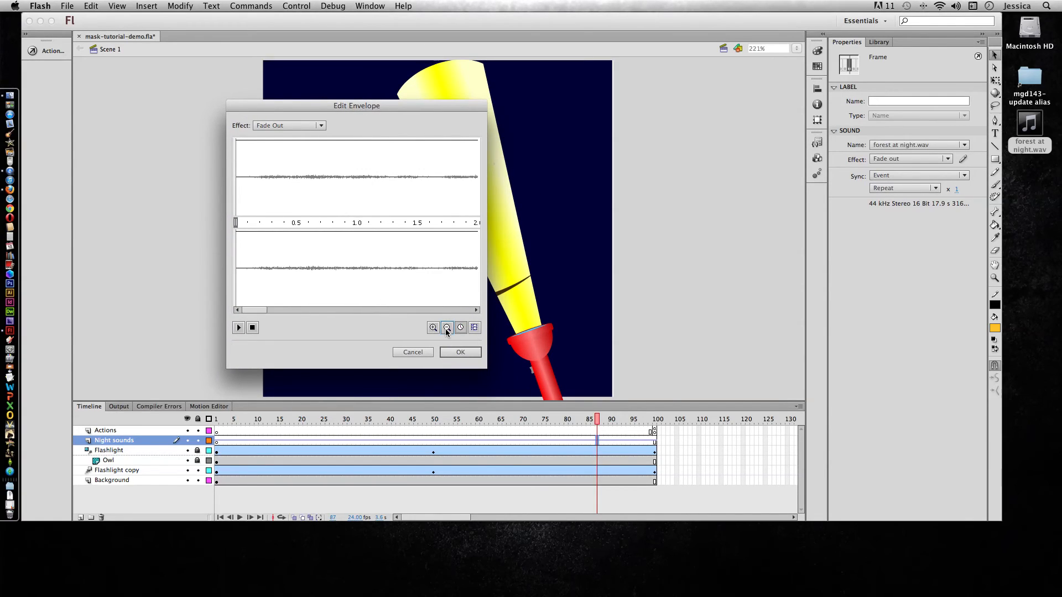
pyautogui.click(447, 328)
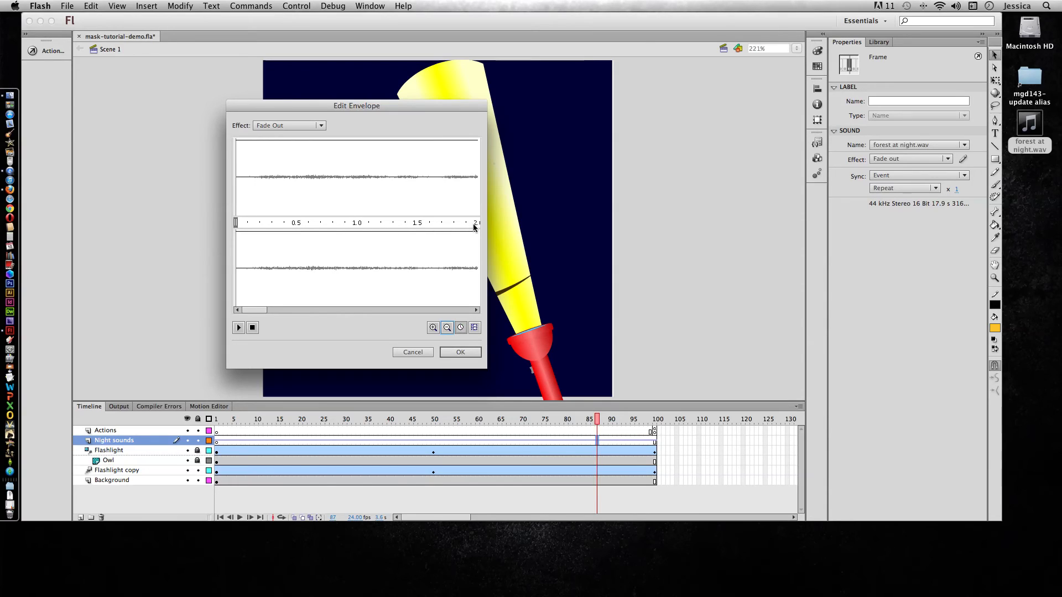
pyautogui.click(446, 327)
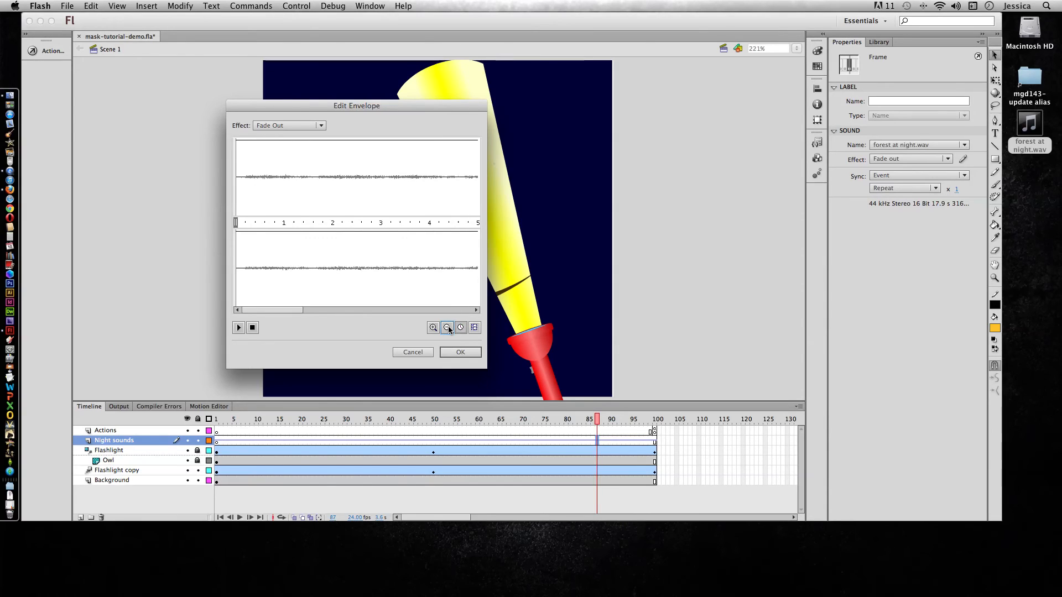
pyautogui.click(446, 328)
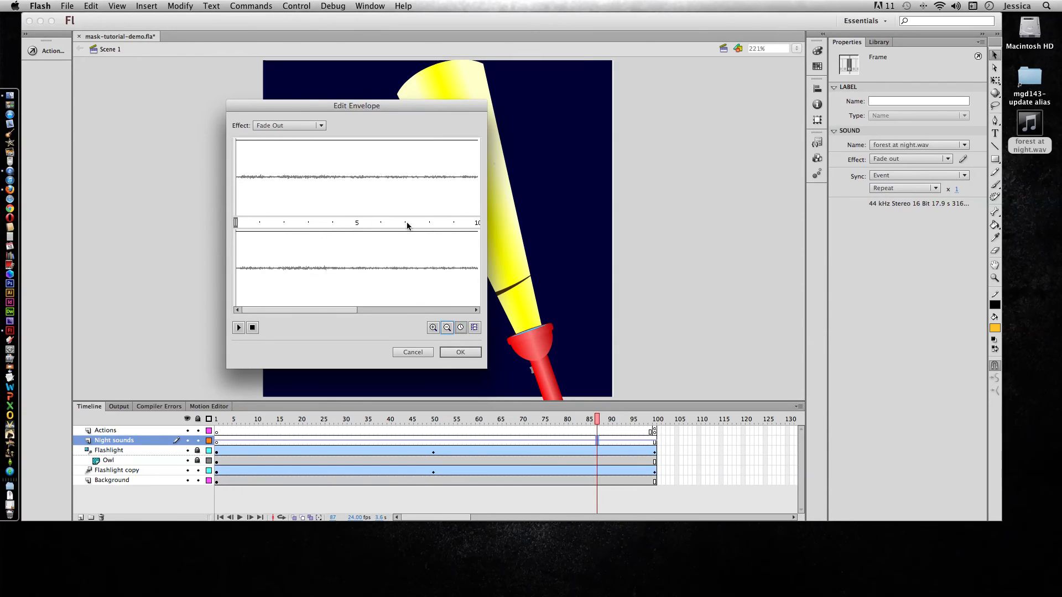
pyautogui.click(447, 327)
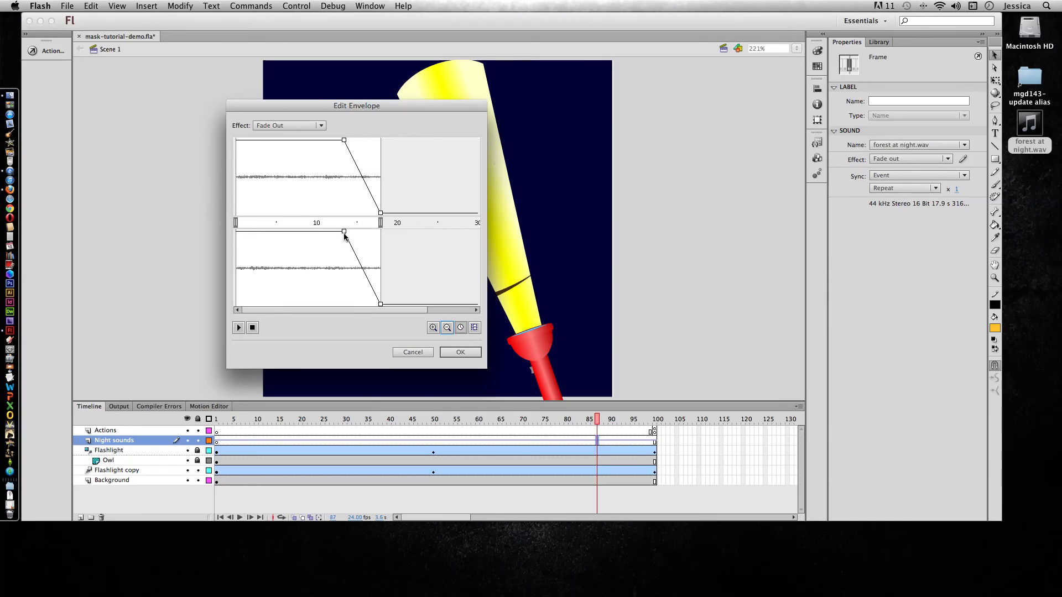
# - Drag the envelope handles earlier so the night sounds reach silence much sooner
pyautogui.moveTo(344, 237); pyautogui.dragTo(381, 305)
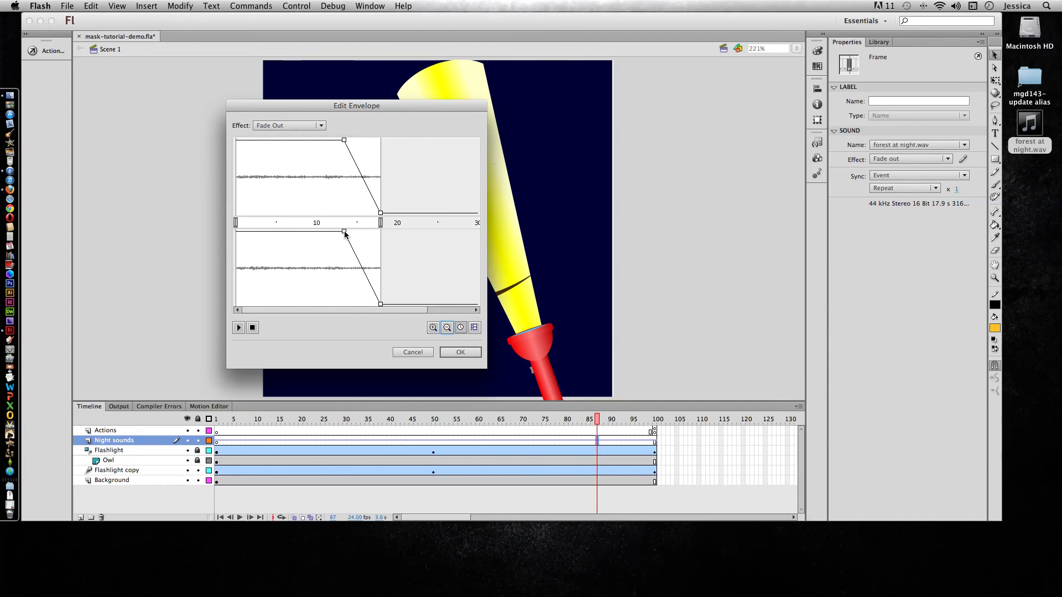
pyautogui.moveTo(344, 140); pyautogui.dragTo(266, 140)
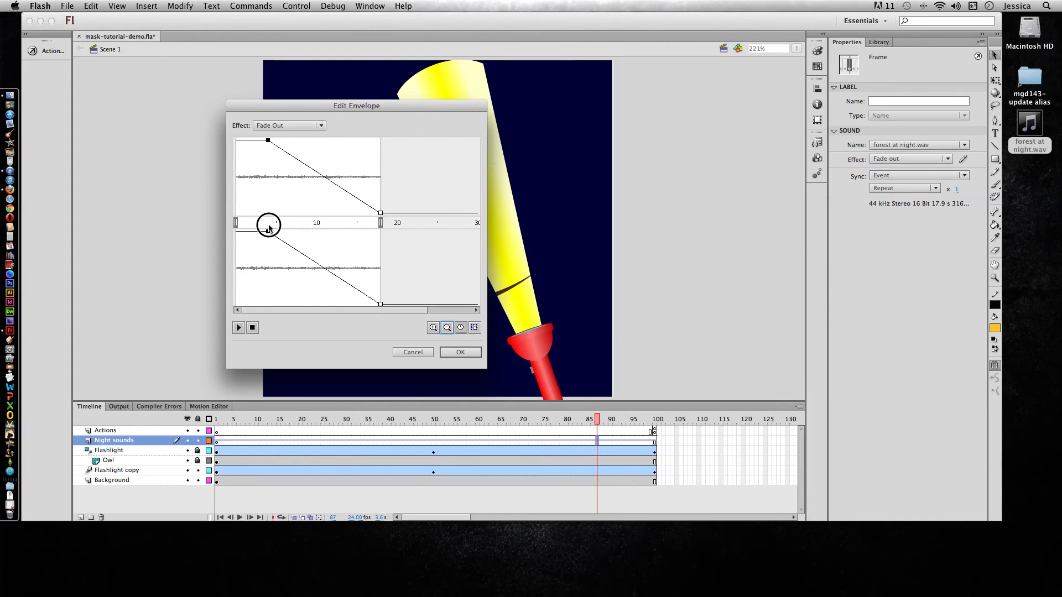
pyautogui.moveTo(268, 228); pyautogui.dragTo(376, 304)
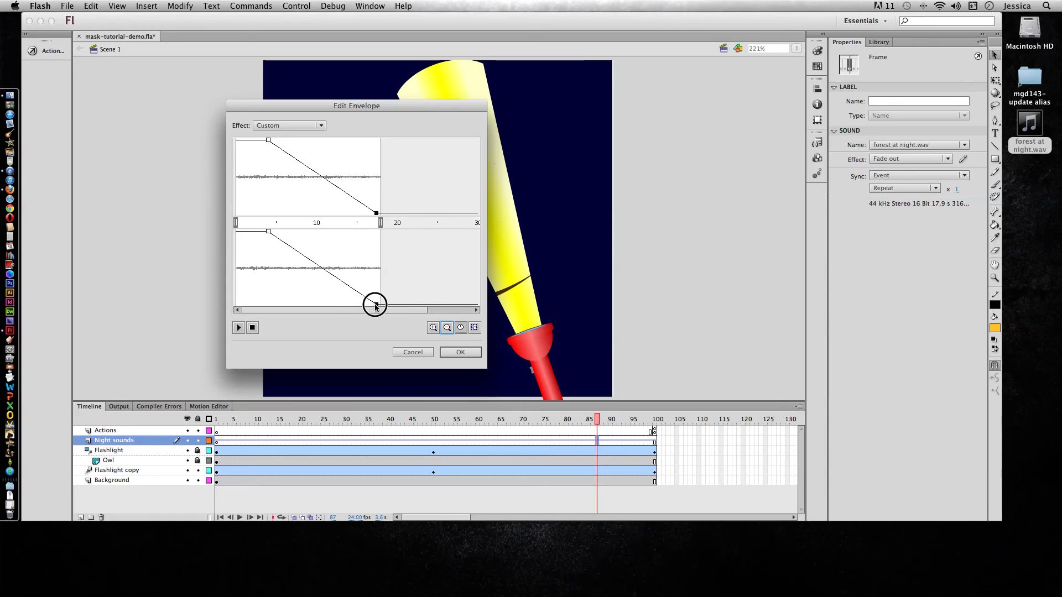
pyautogui.moveTo(375, 305); pyautogui.dragTo(280, 308)
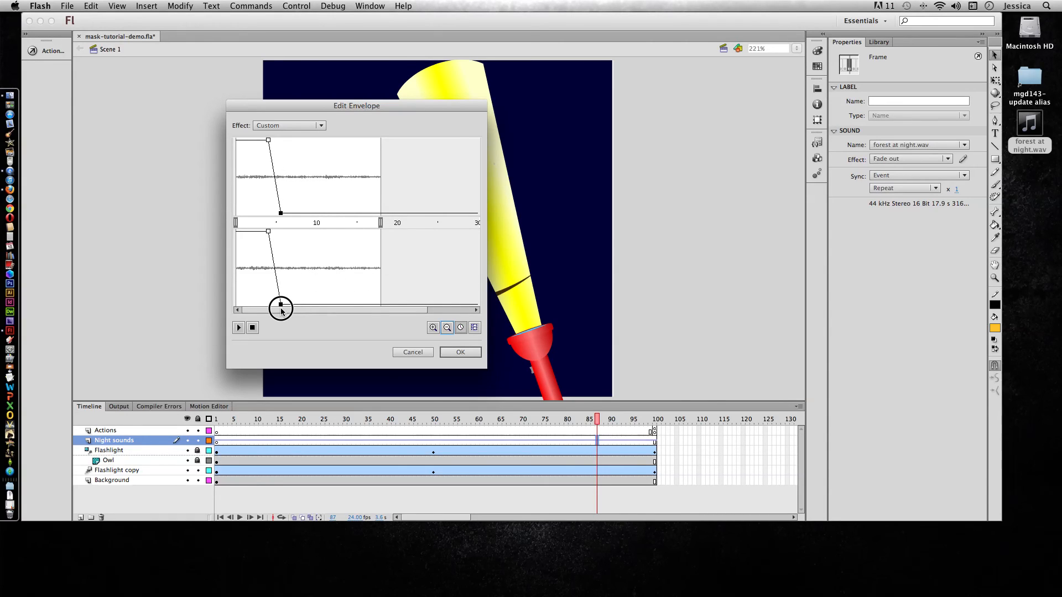
# - Zoom in, place the fade between about 3 and 4 seconds, and confirm
pyautogui.click(432, 327)
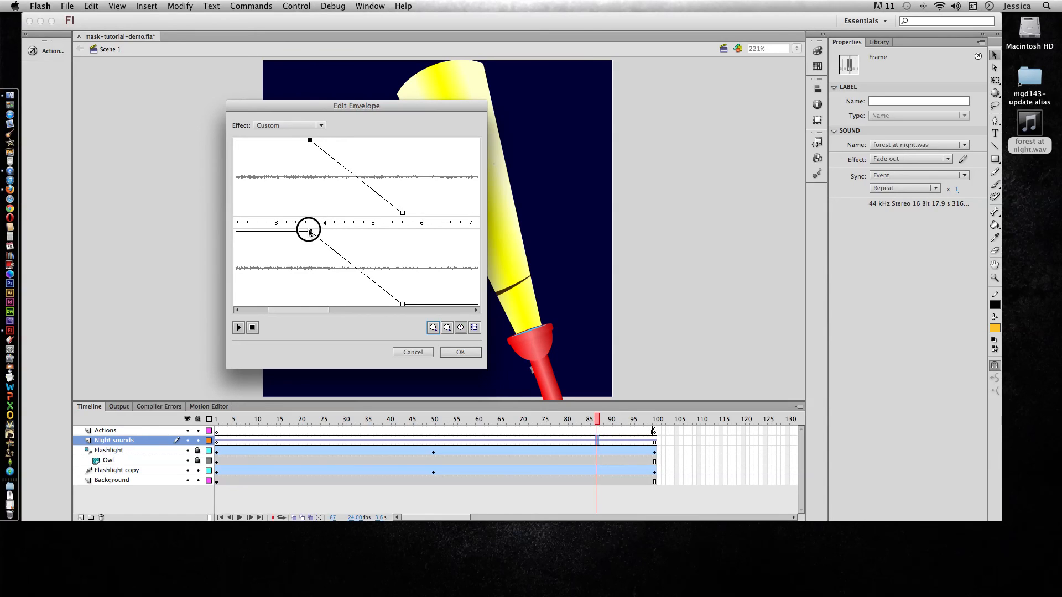
pyautogui.moveTo(309, 233); pyautogui.dragTo(403, 305)
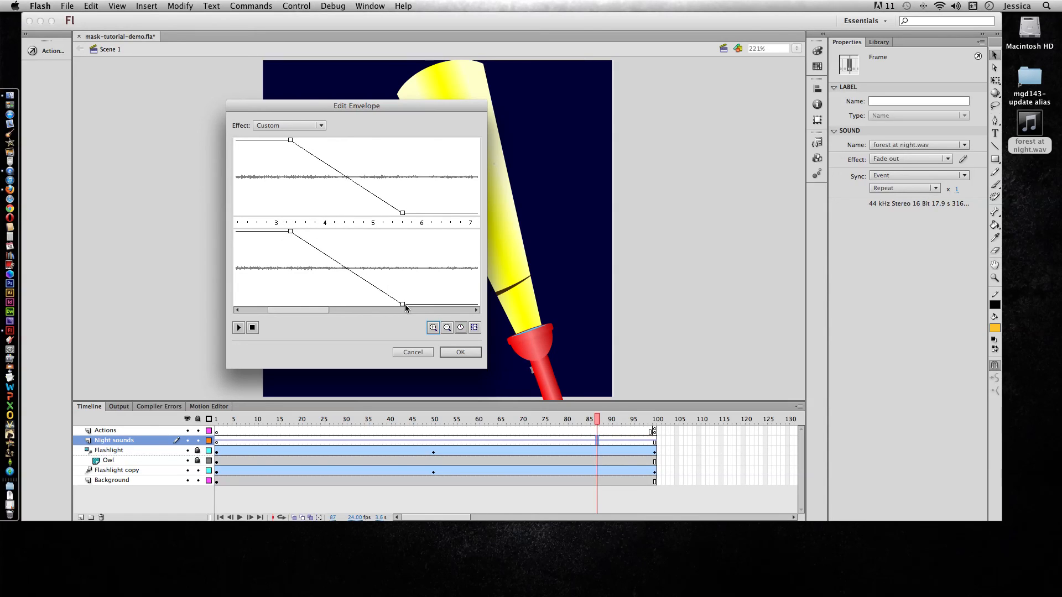
pyautogui.moveTo(401, 305); pyautogui.dragTo(332, 304)
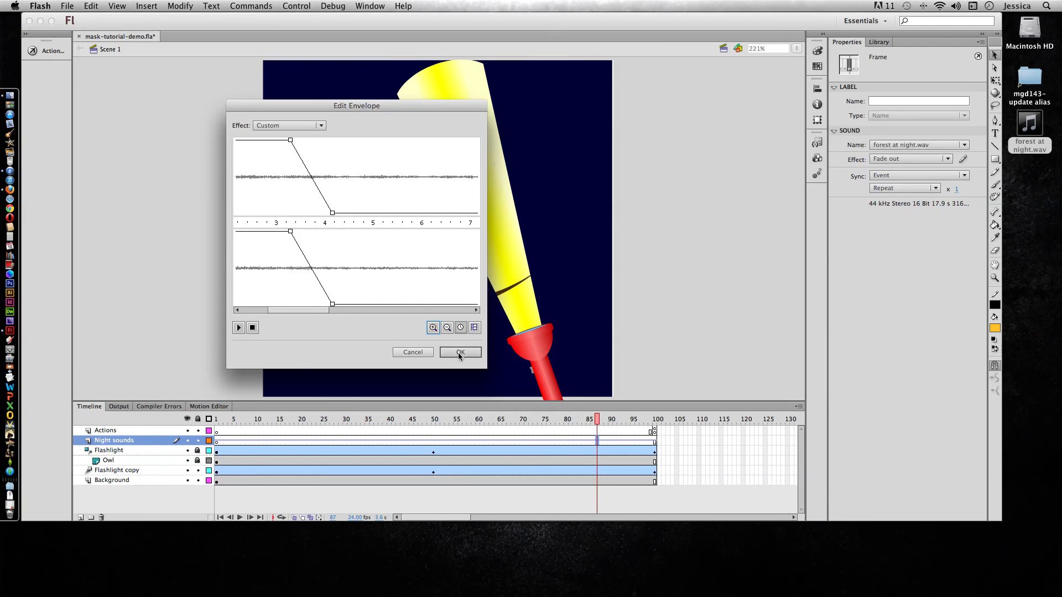
pyautogui.click(459, 351)
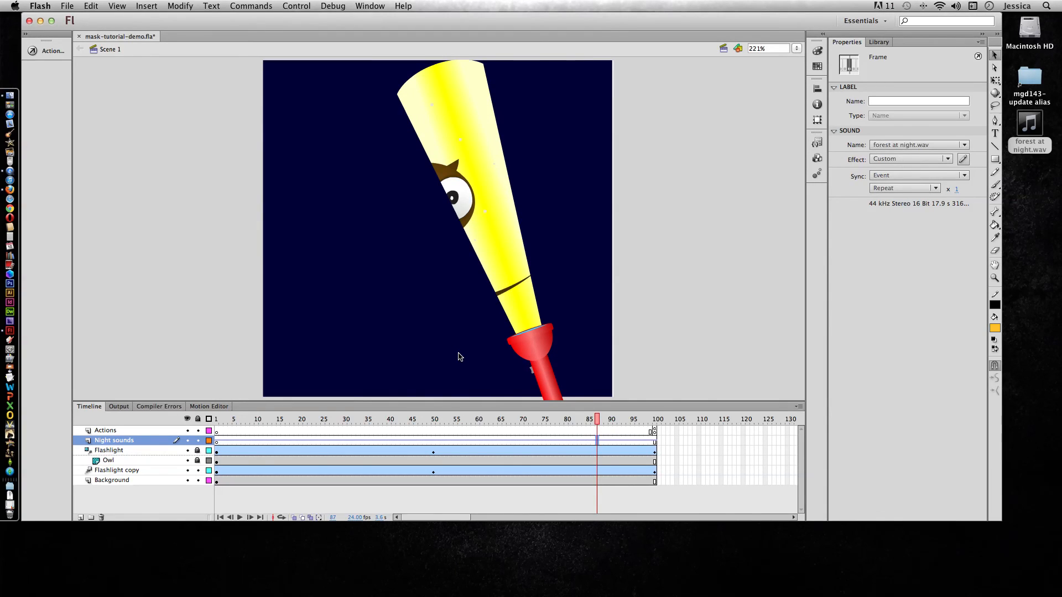